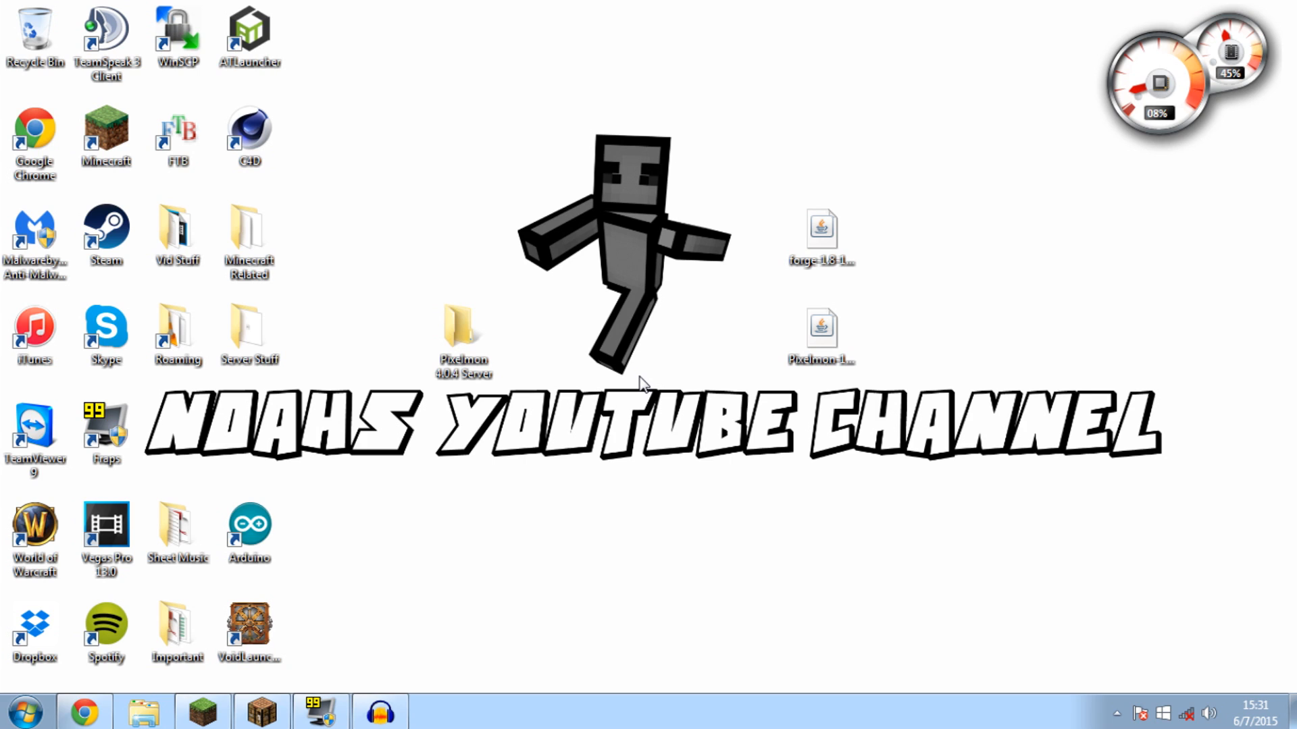
pyautogui.moveTo(569, 358)
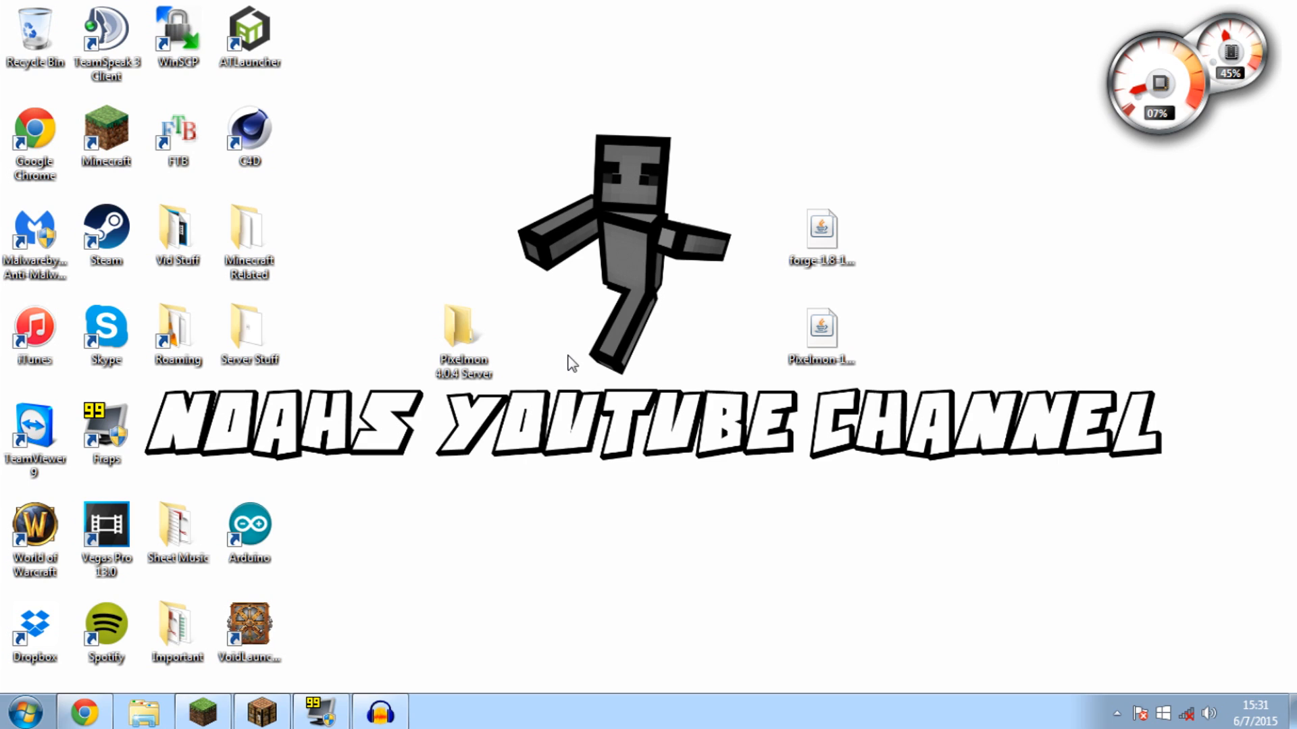
pyautogui.moveTo(604, 370)
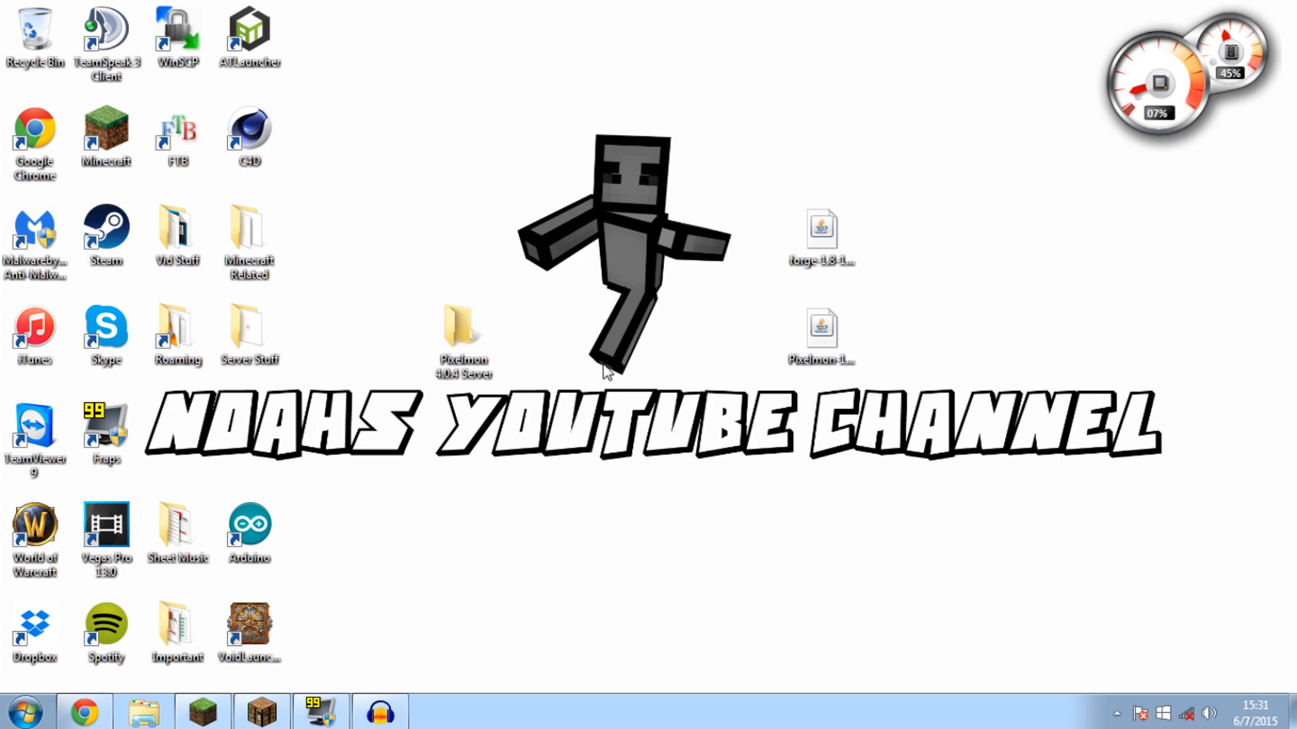
pyautogui.moveTo(568, 371)
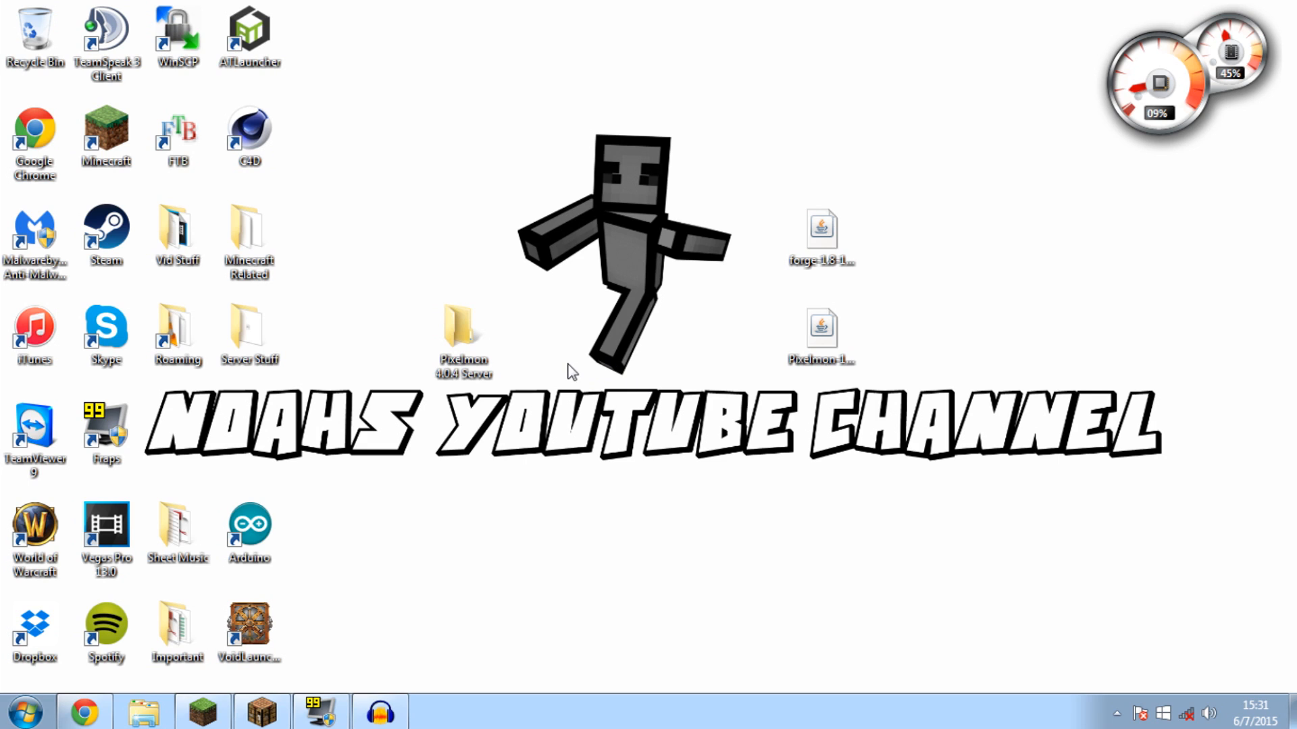
pyautogui.moveTo(472, 317)
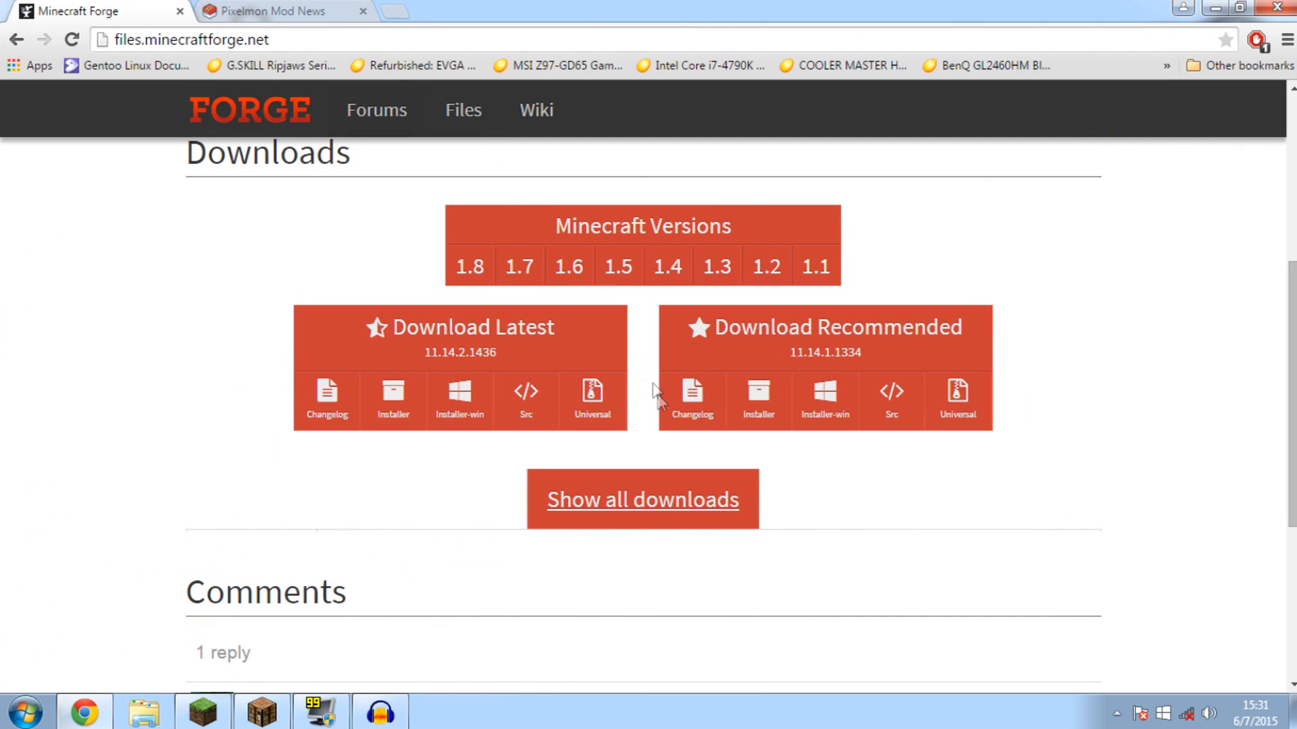
pyautogui.moveTo(758, 397)
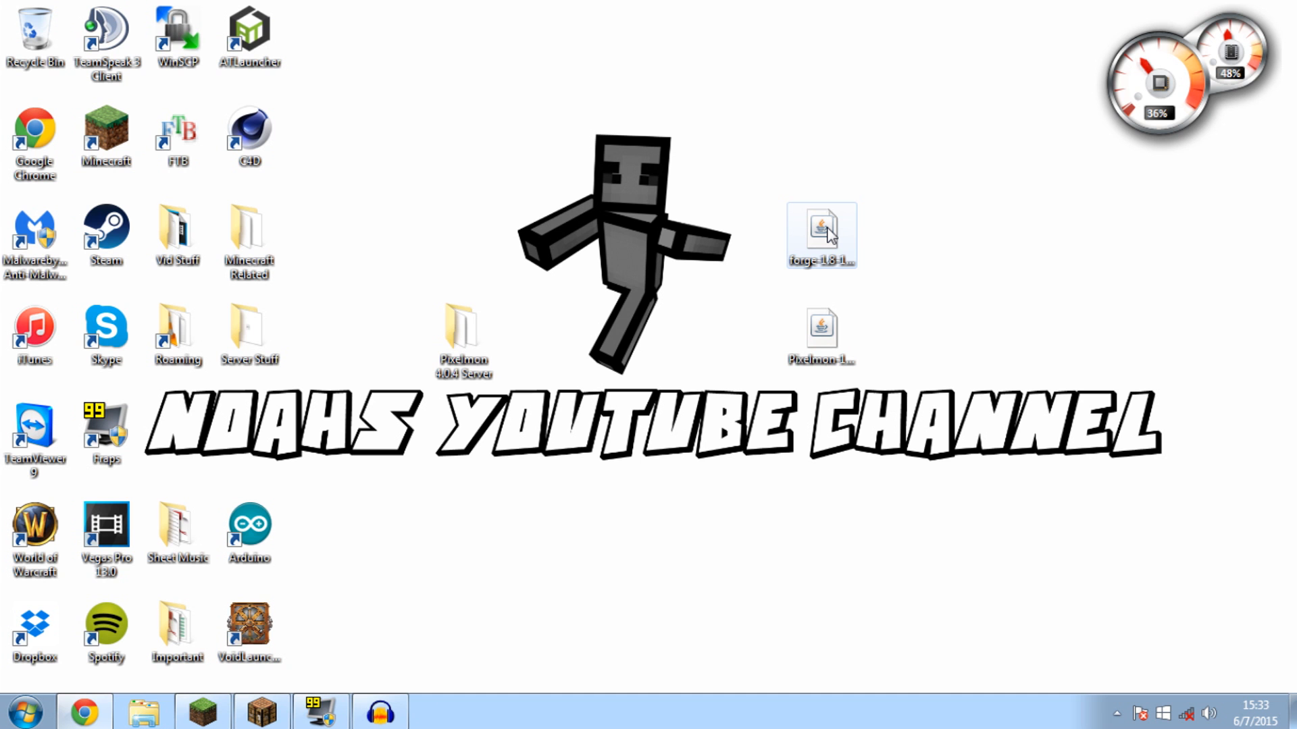
# Step: Launch the Forge 11.14.1.1334 installer, select Install server, then cancel it
pyautogui.doubleClick(819, 238)
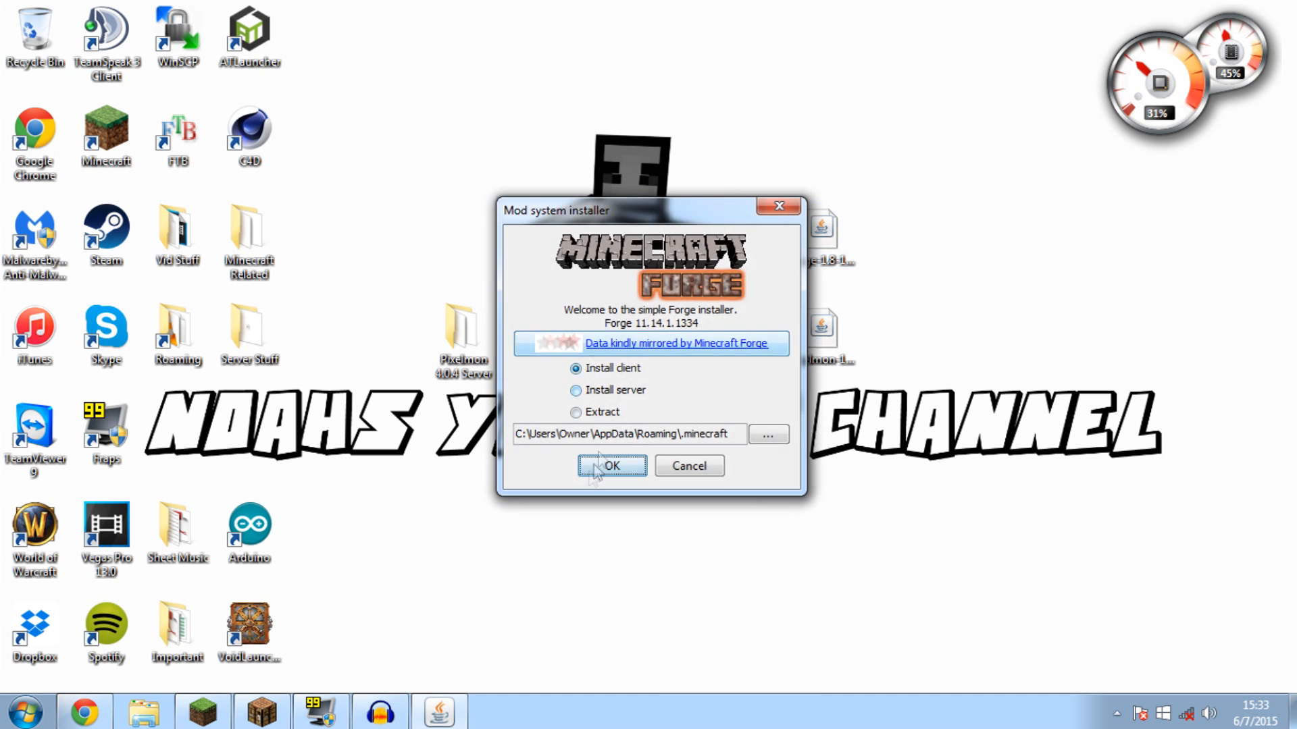
pyautogui.click(575, 391)
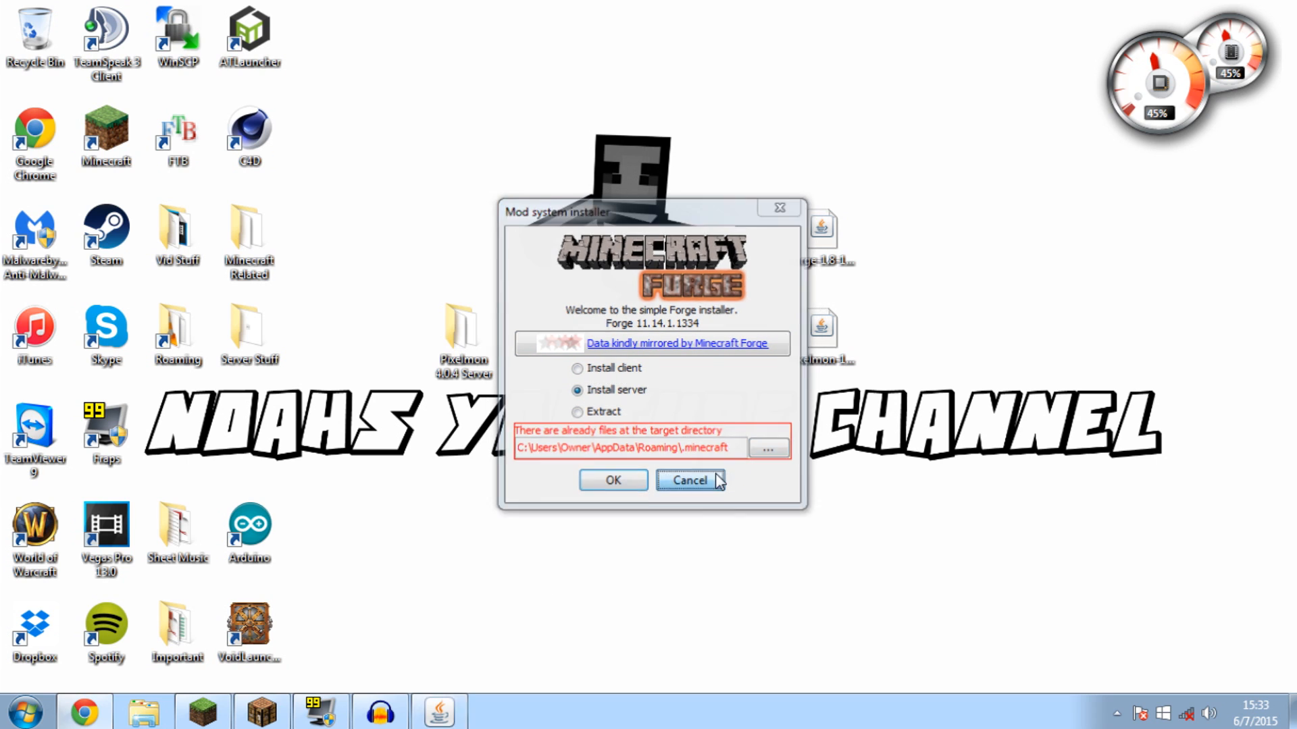
pyautogui.click(690, 480)
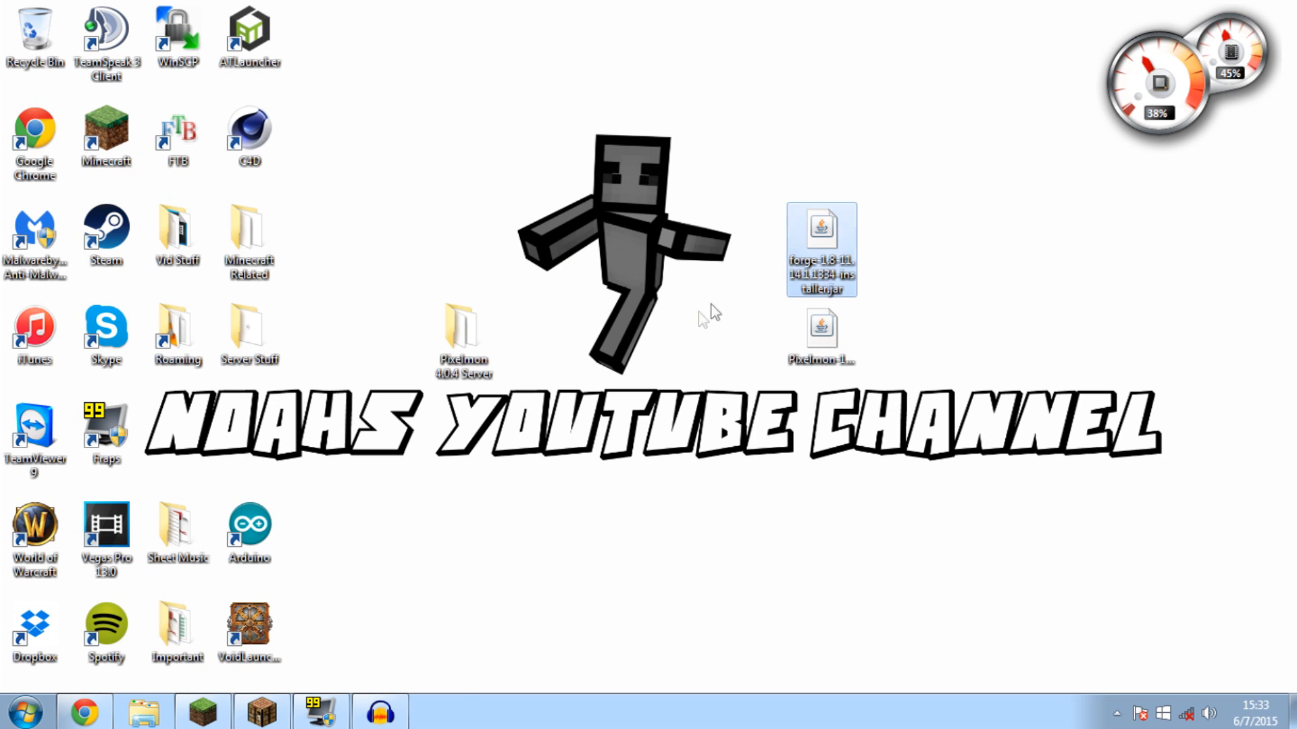
# Step: Reopen the Forge installer, browse the desktop for a destination, then close the picker and installer
pyautogui.doubleClick(818, 229)
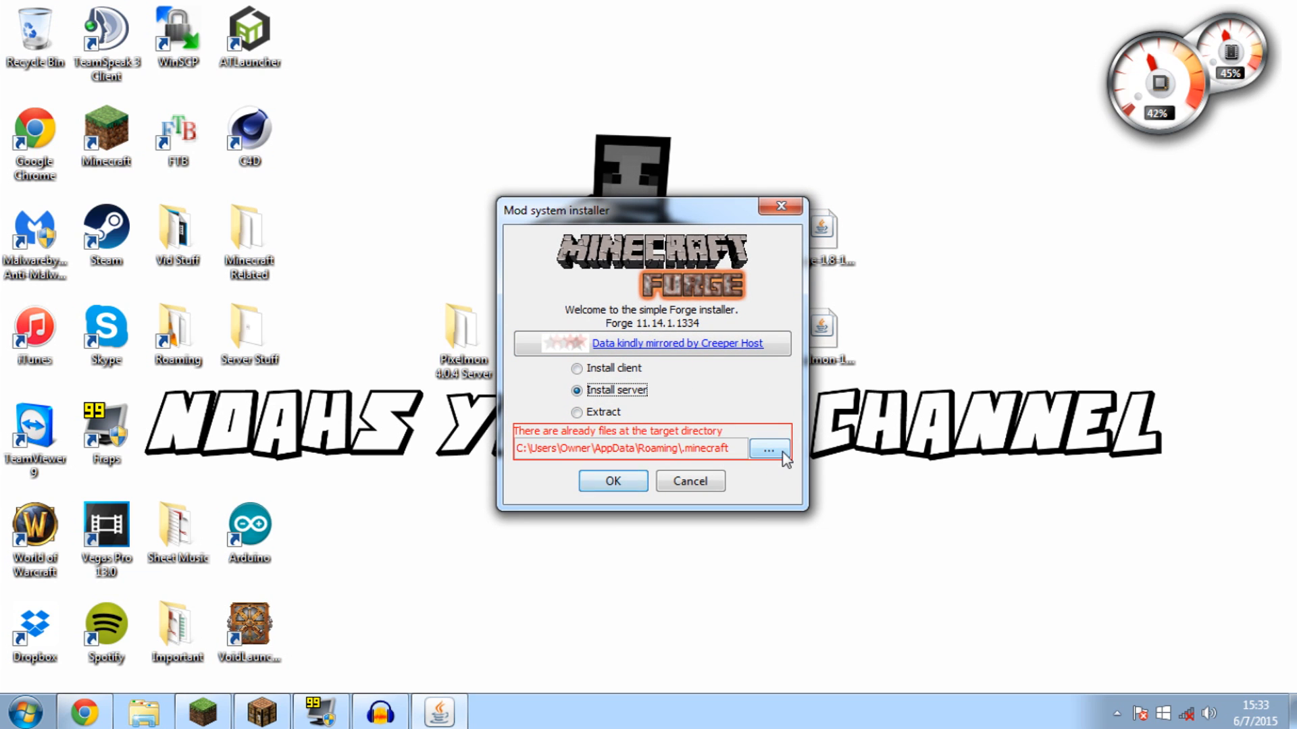
pyautogui.click(770, 449)
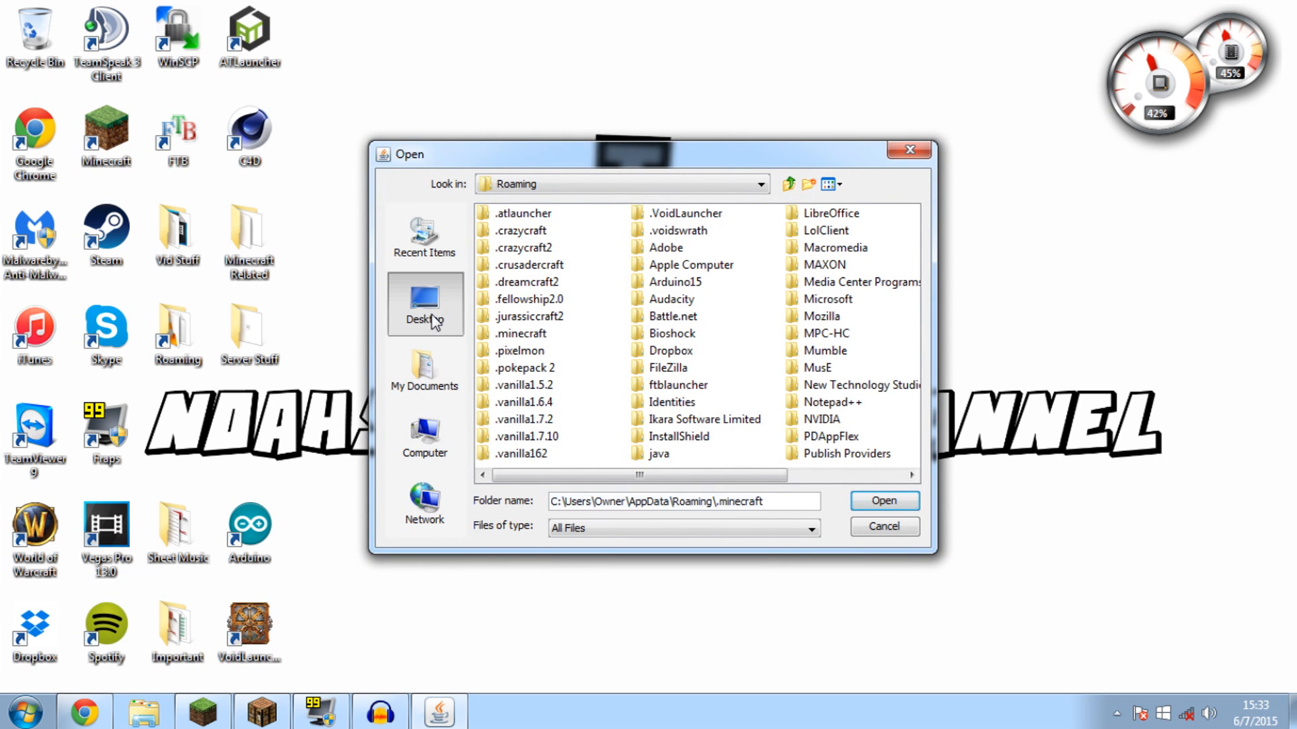
pyautogui.click(425, 303)
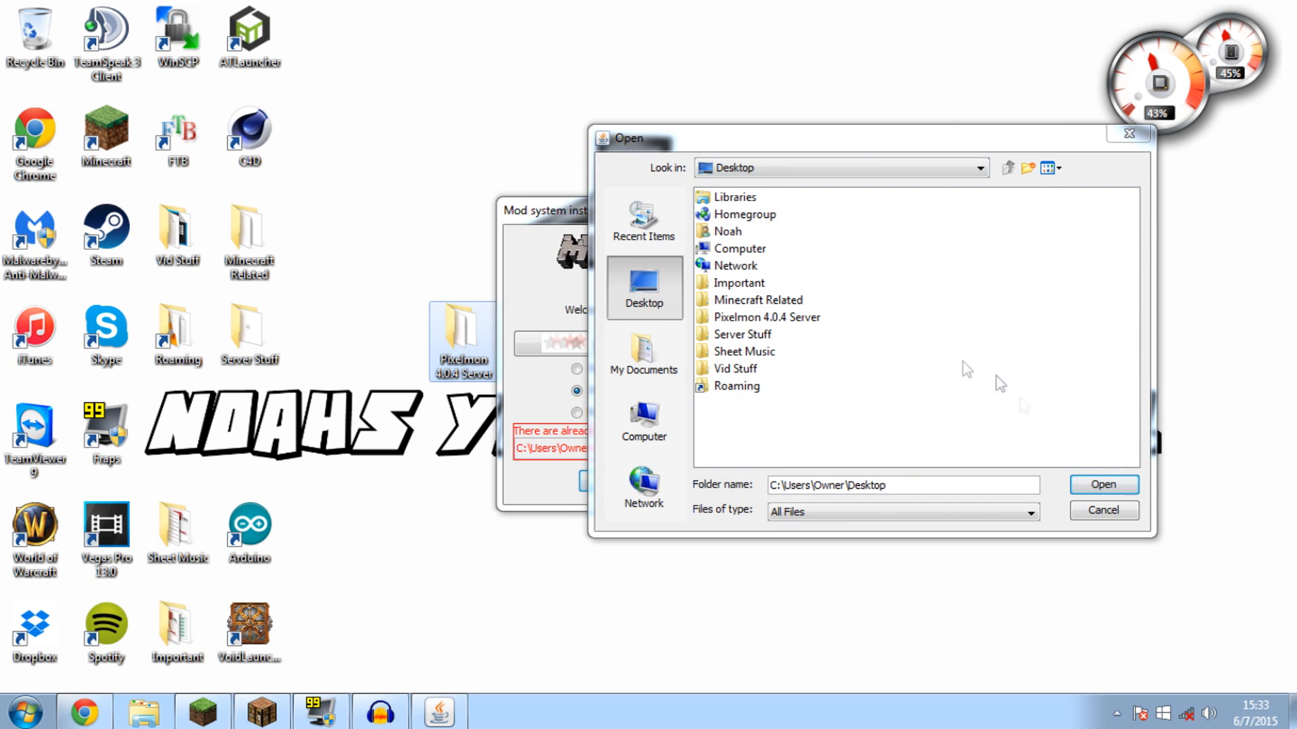
pyautogui.click(1103, 510)
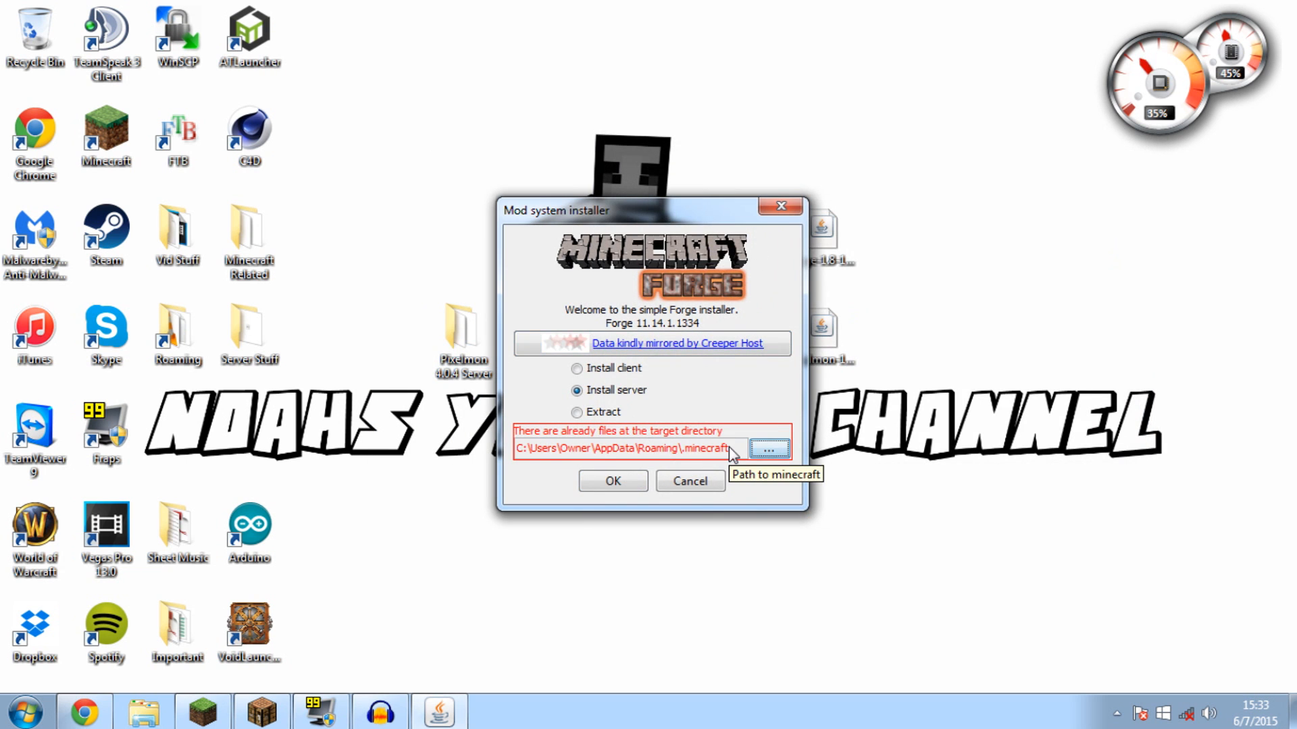
pyautogui.moveTo(681, 495)
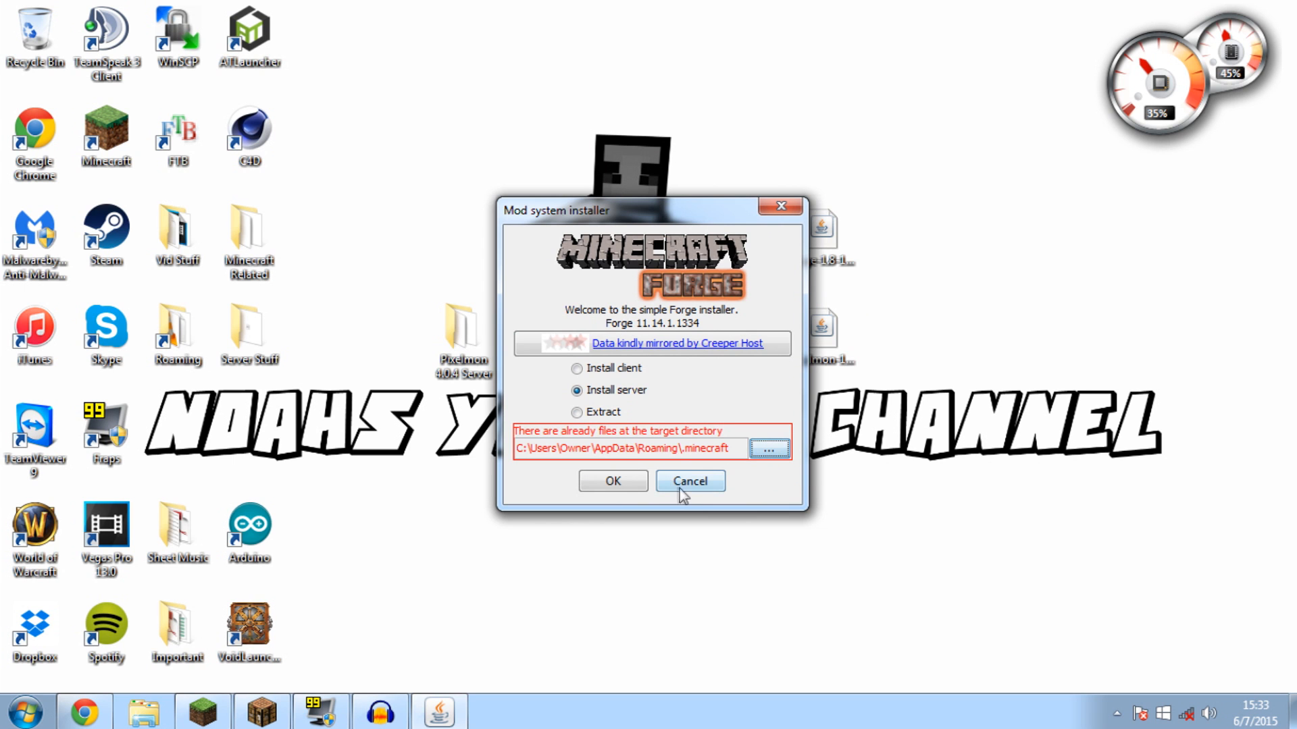
pyautogui.click(690, 480)
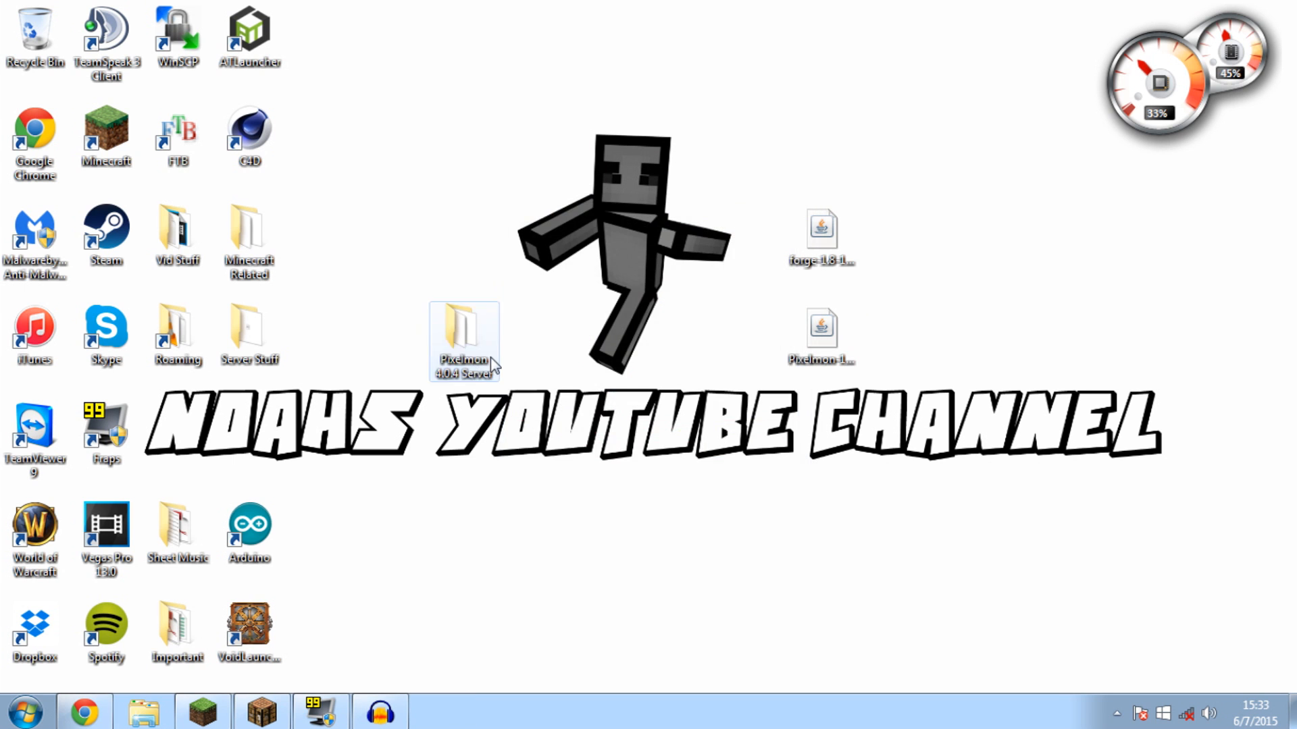
# Step: Open the Pixelmon 4.0.4 Server folder and run minecraft_server.1.8.jar to generate eula.txt
pyautogui.doubleClick(458, 334)
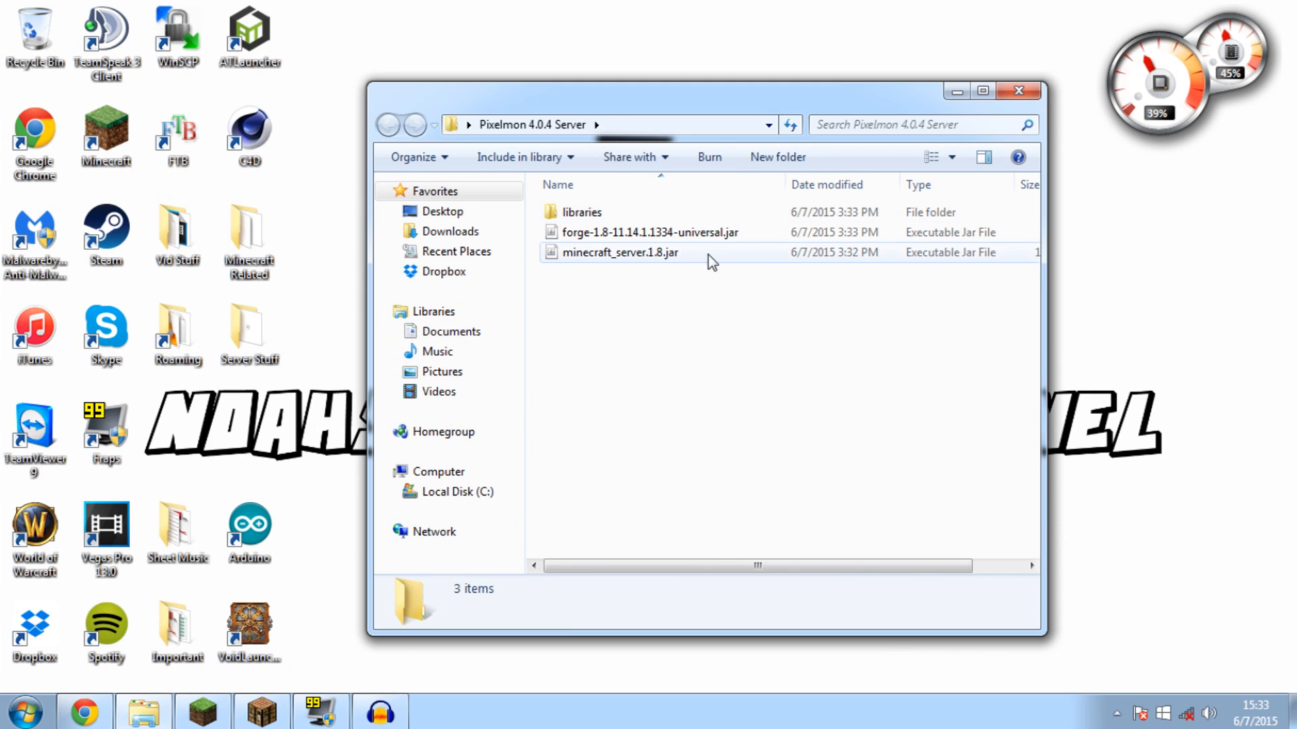
pyautogui.click(622, 252)
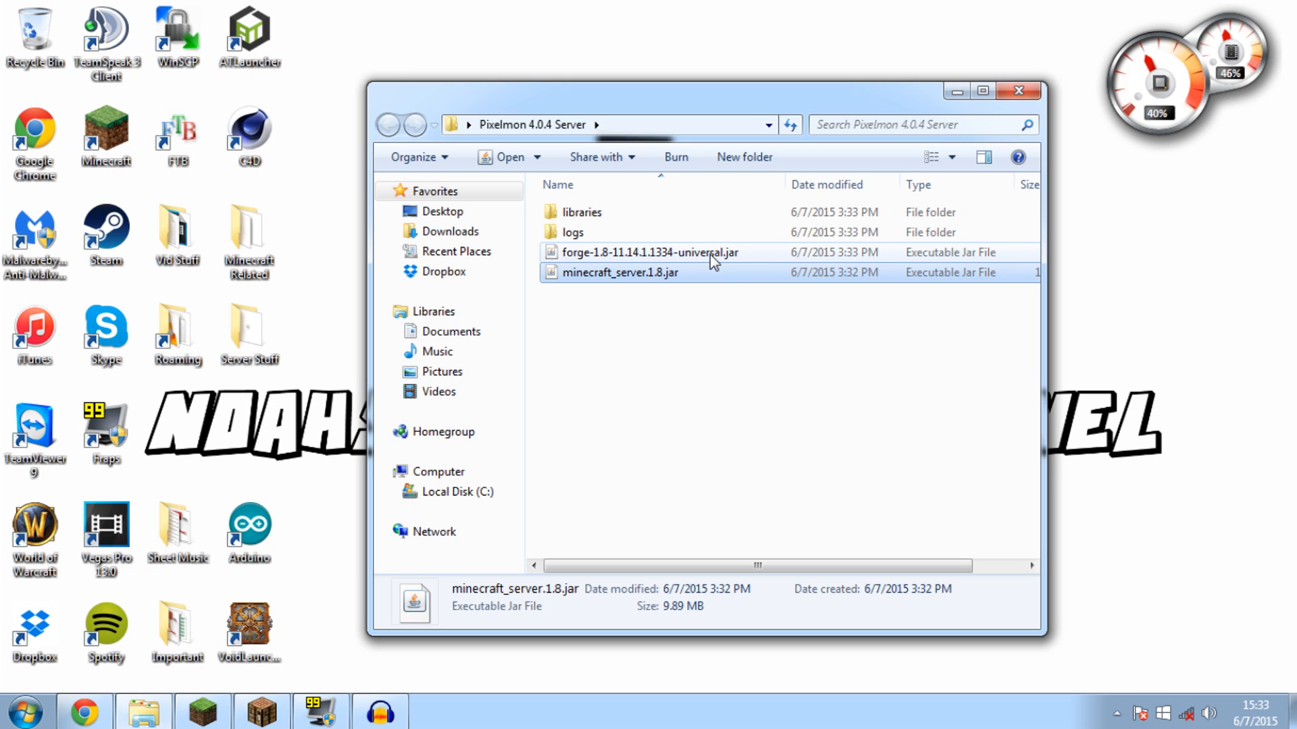
pyautogui.doubleClick(617, 272)
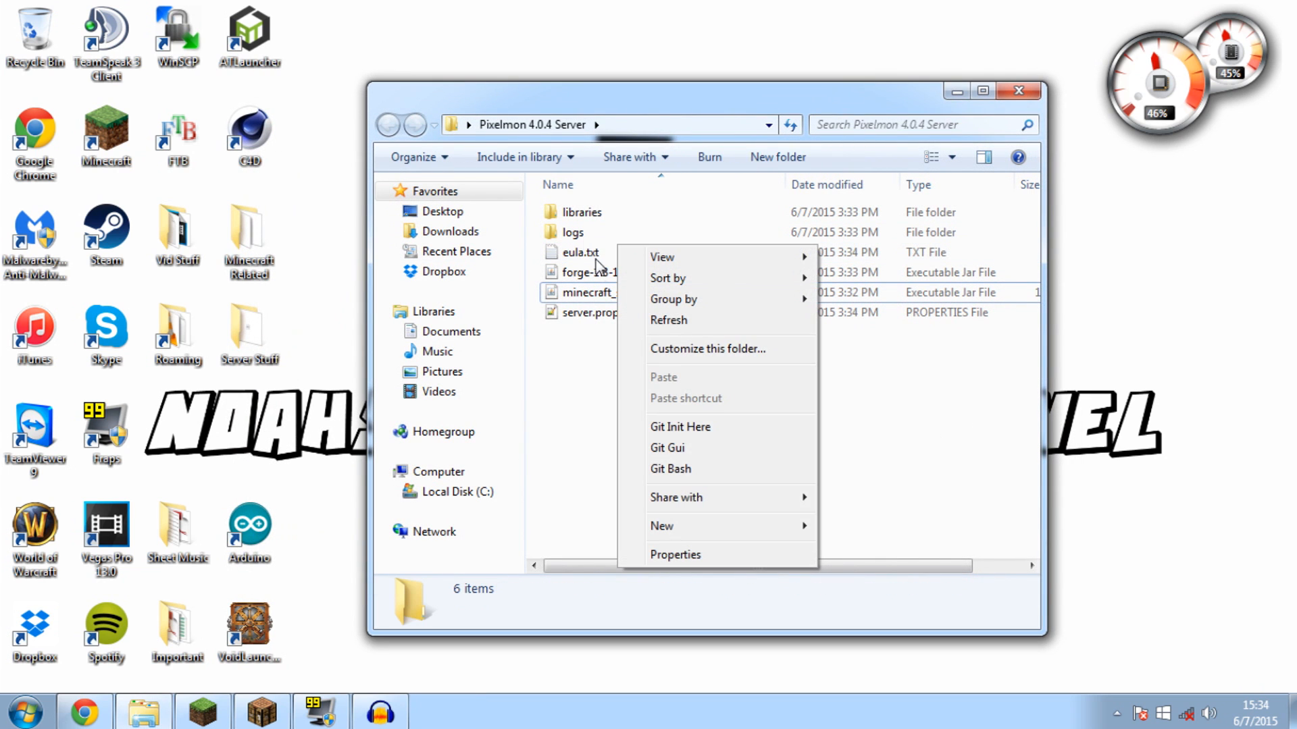
# Step: Edit eula.txt in Notepad so the line reads eula=true, then save and close
pyautogui.rightClick(577, 252)
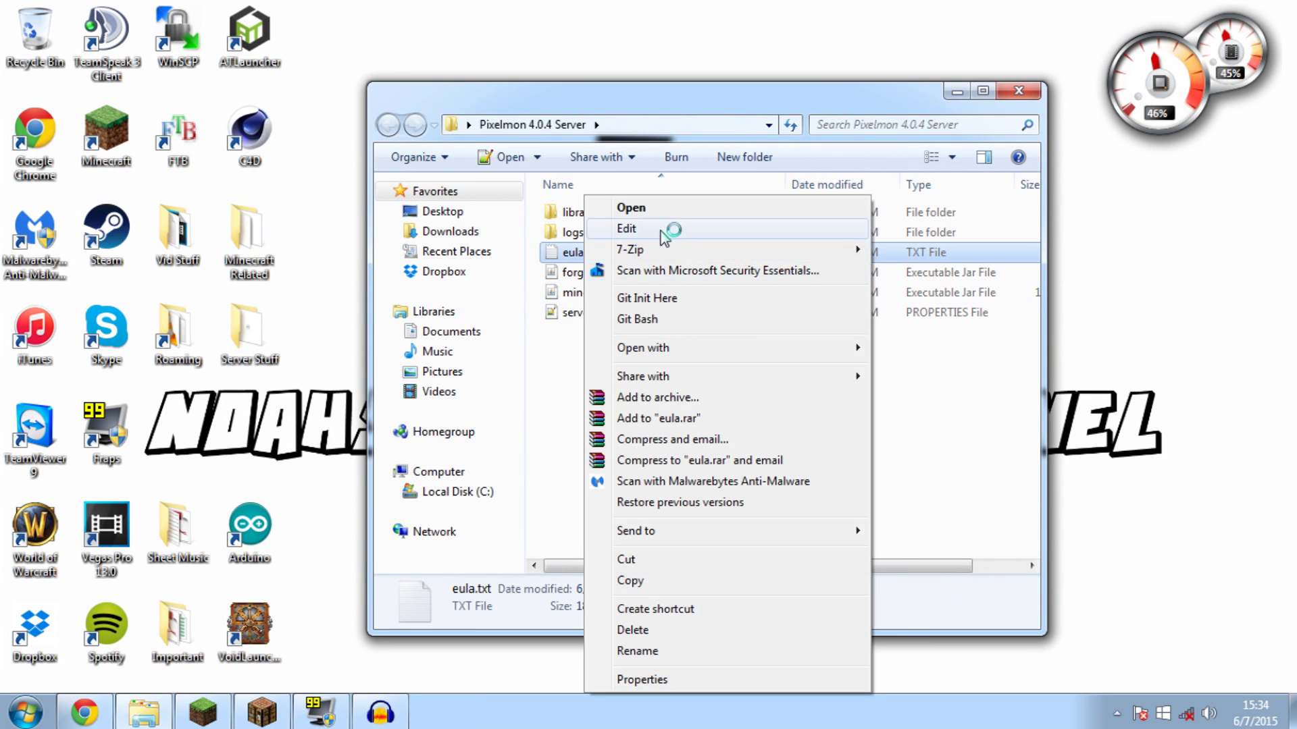
pyautogui.click(626, 228)
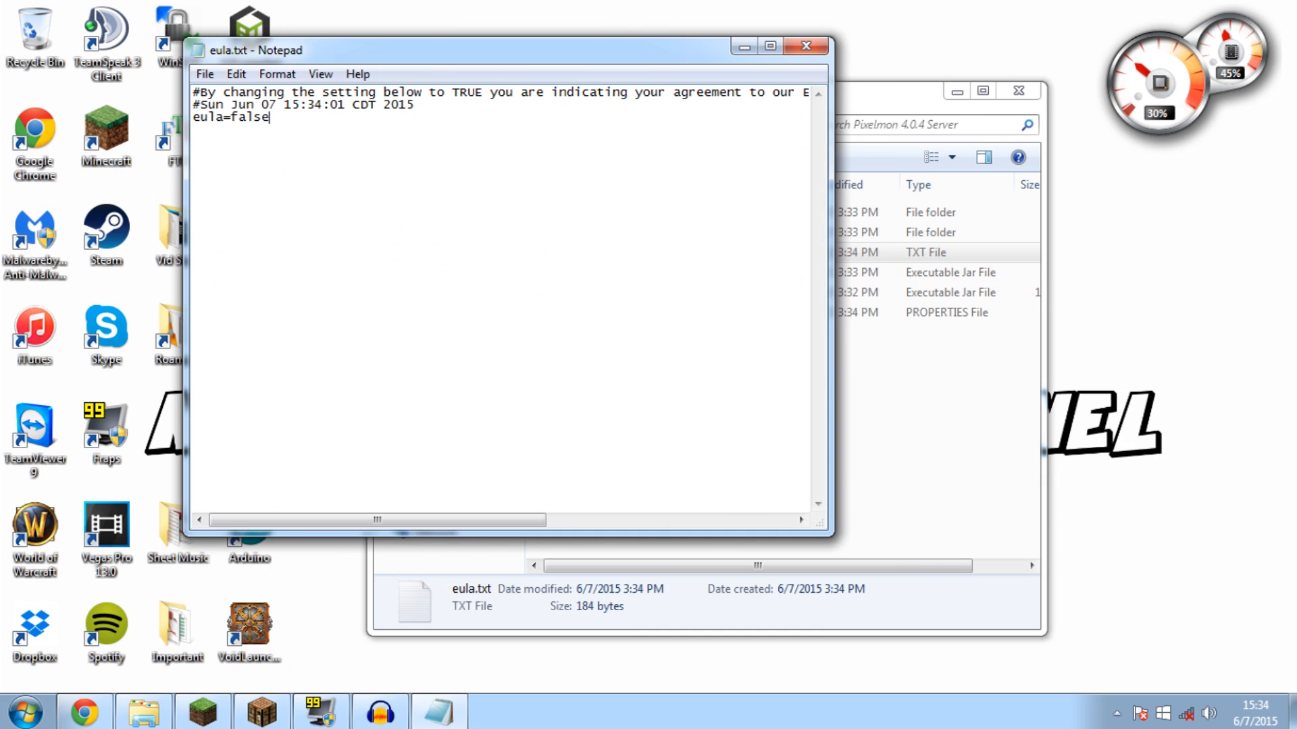
pyautogui.doubleClick(253, 119)
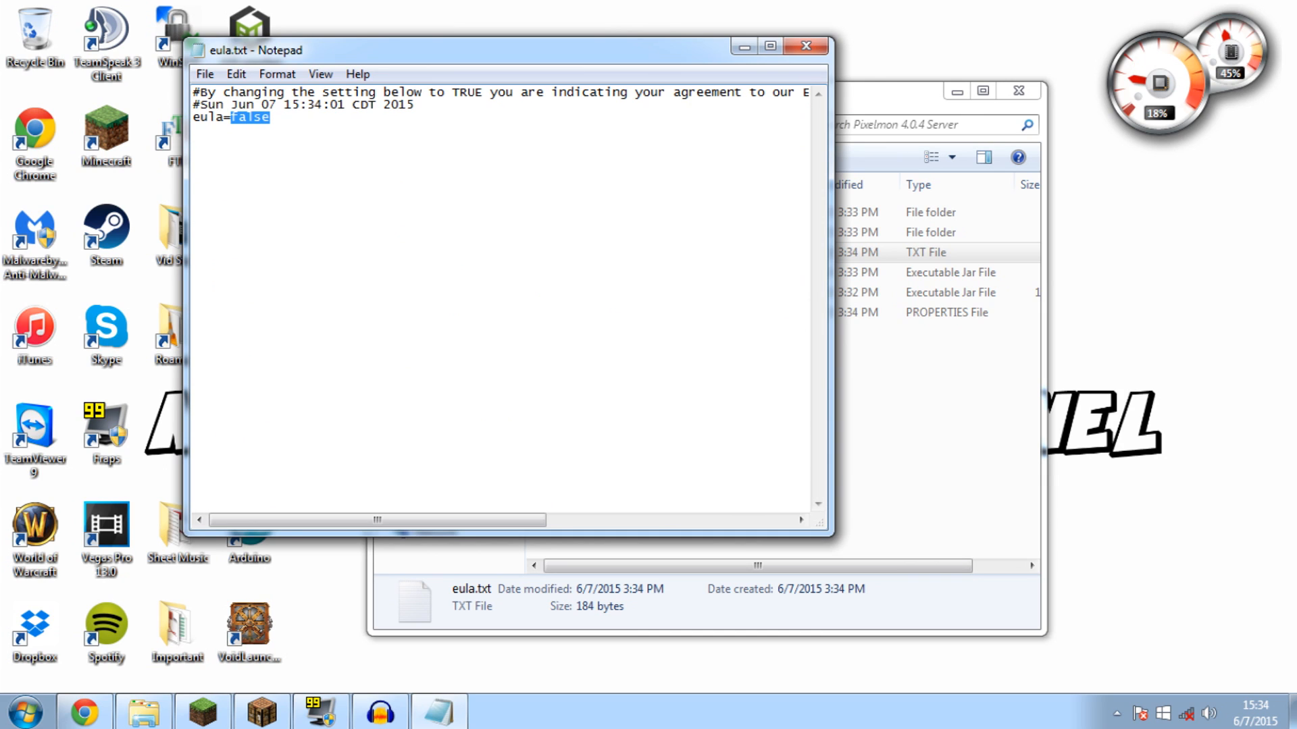
pyautogui.write('ture')
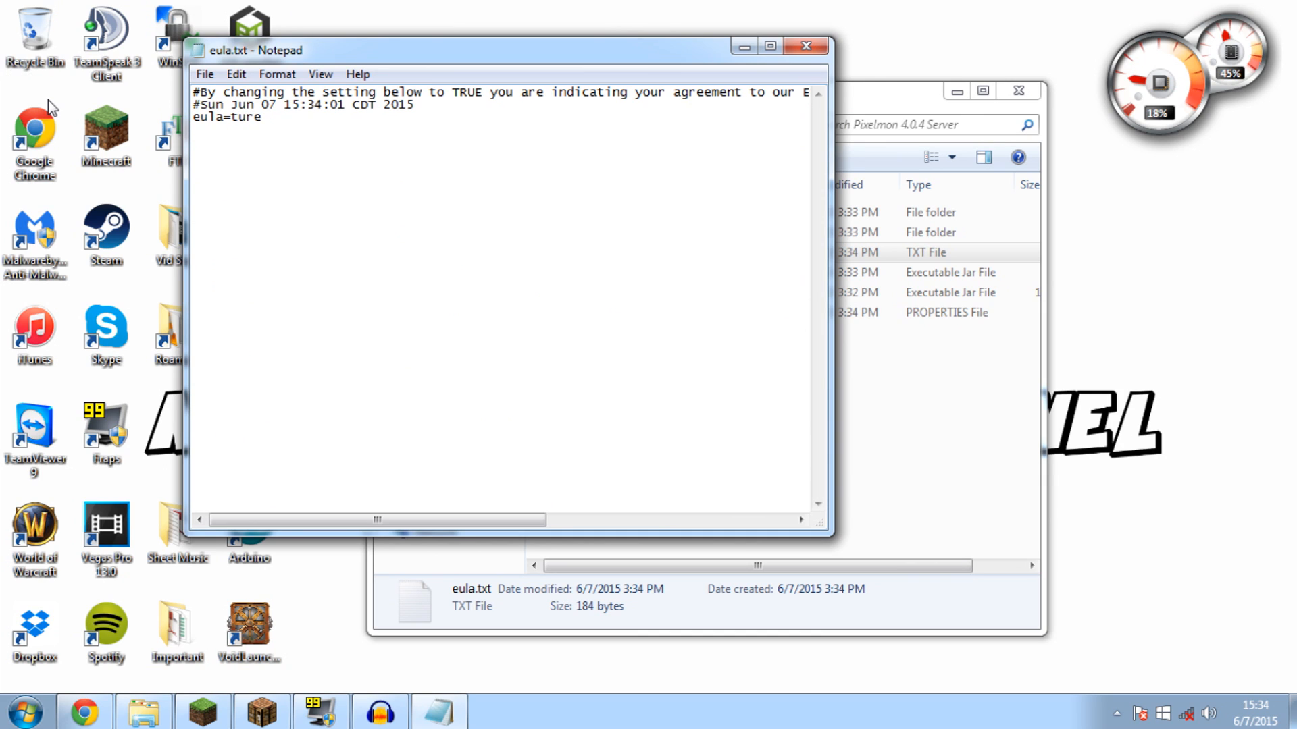
pyautogui.write('true')
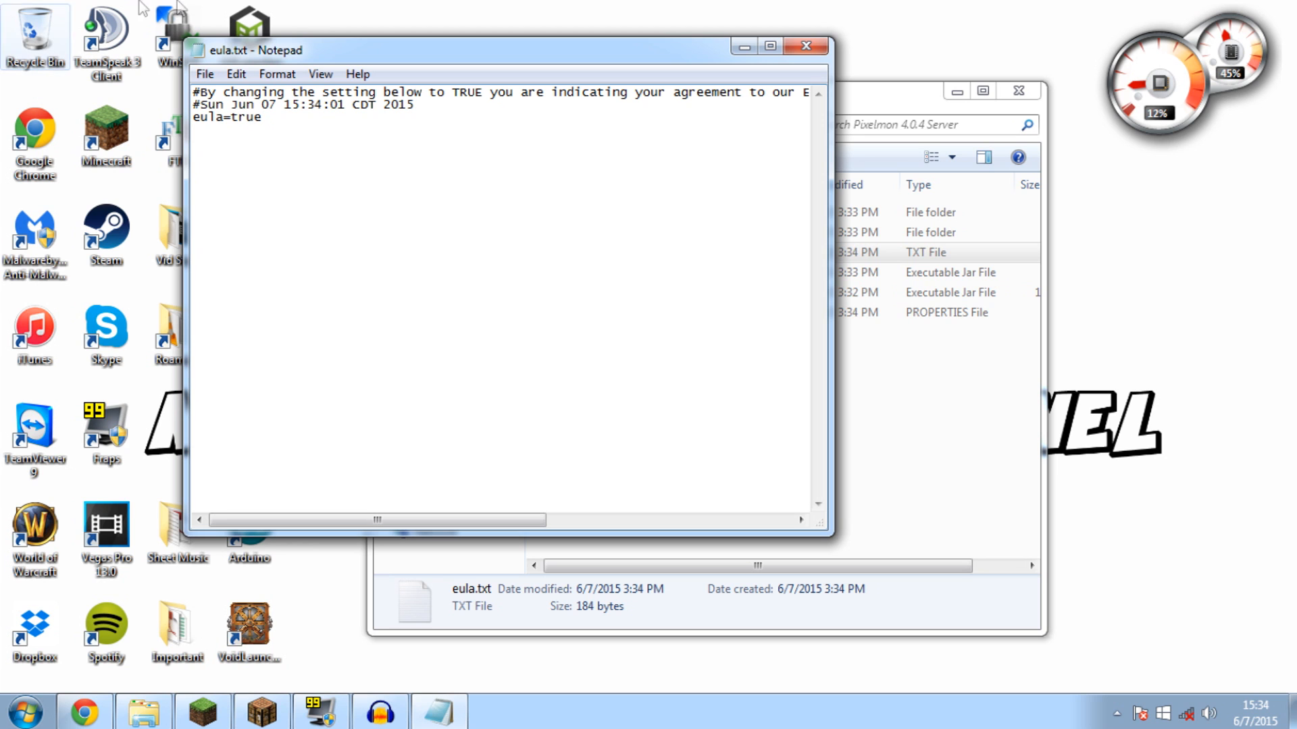
pyautogui.click(204, 75)
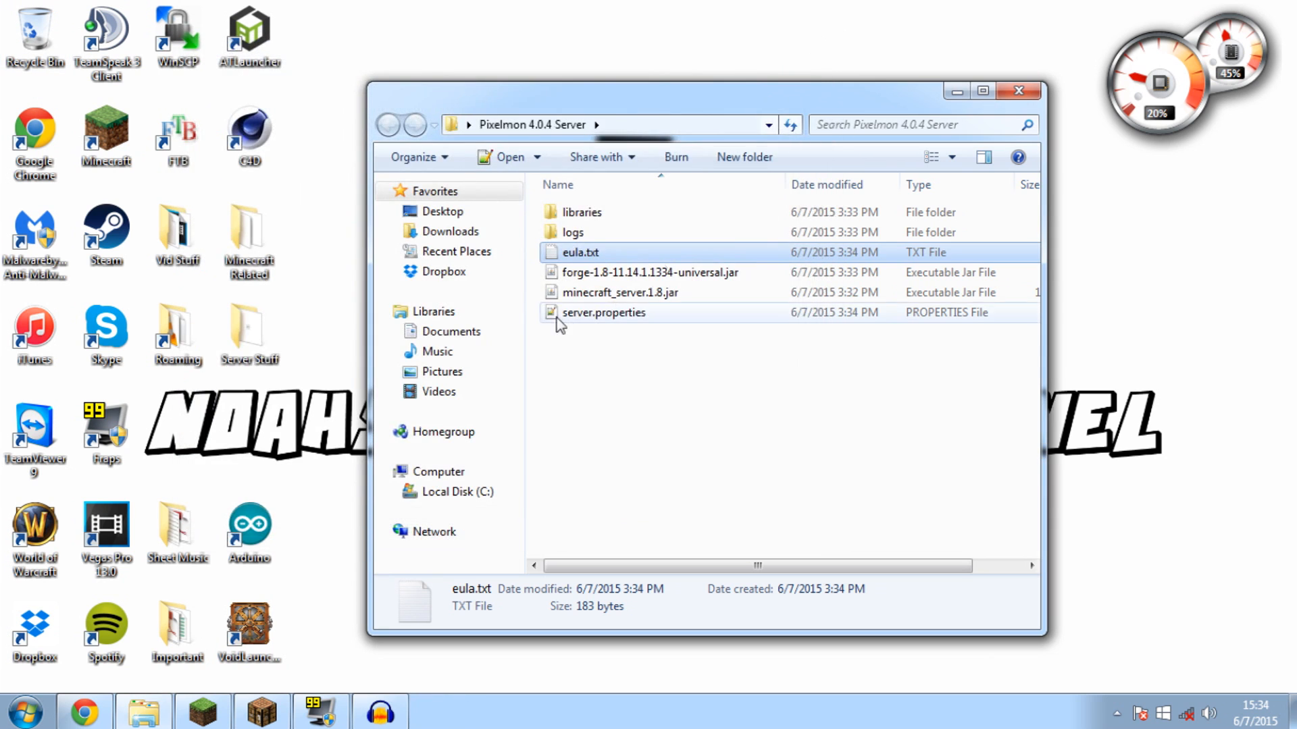
# Step: Run minecraft_server.1.8.jar again to generate the world folder and JSON files
pyautogui.click(620, 292)
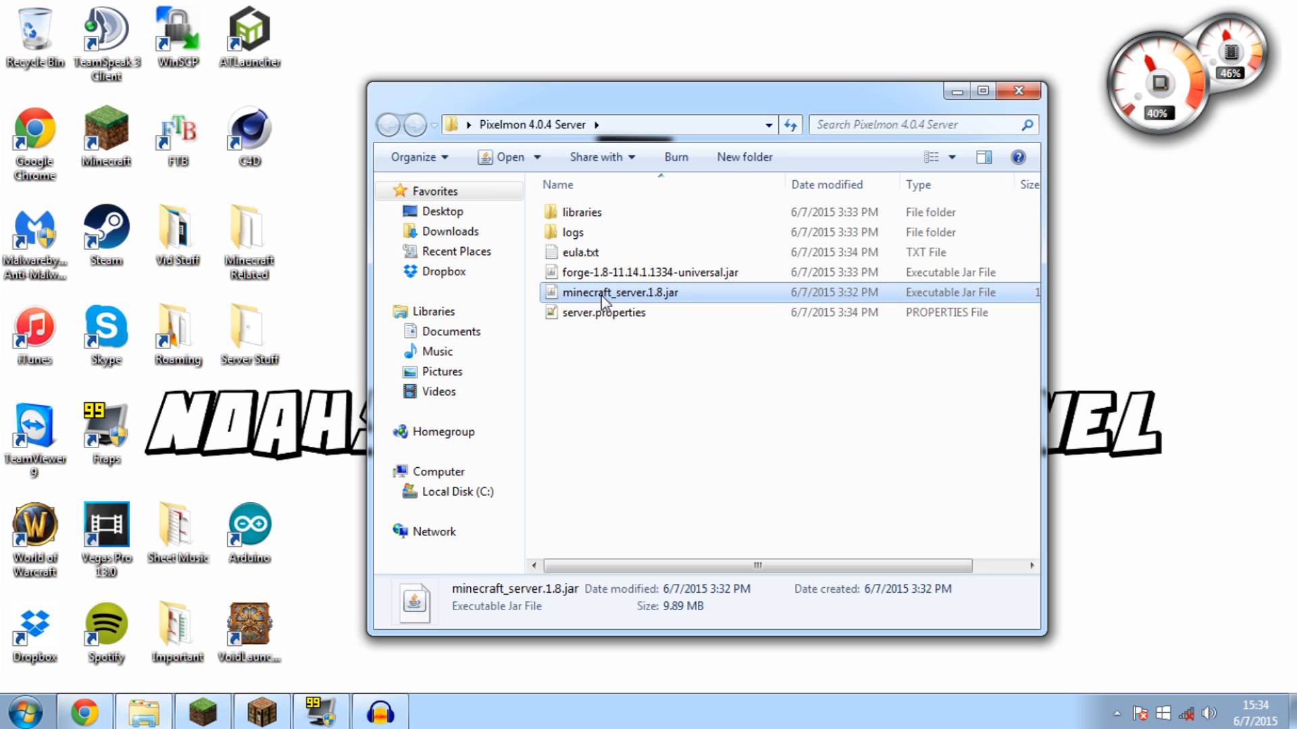
pyautogui.doubleClick(620, 292)
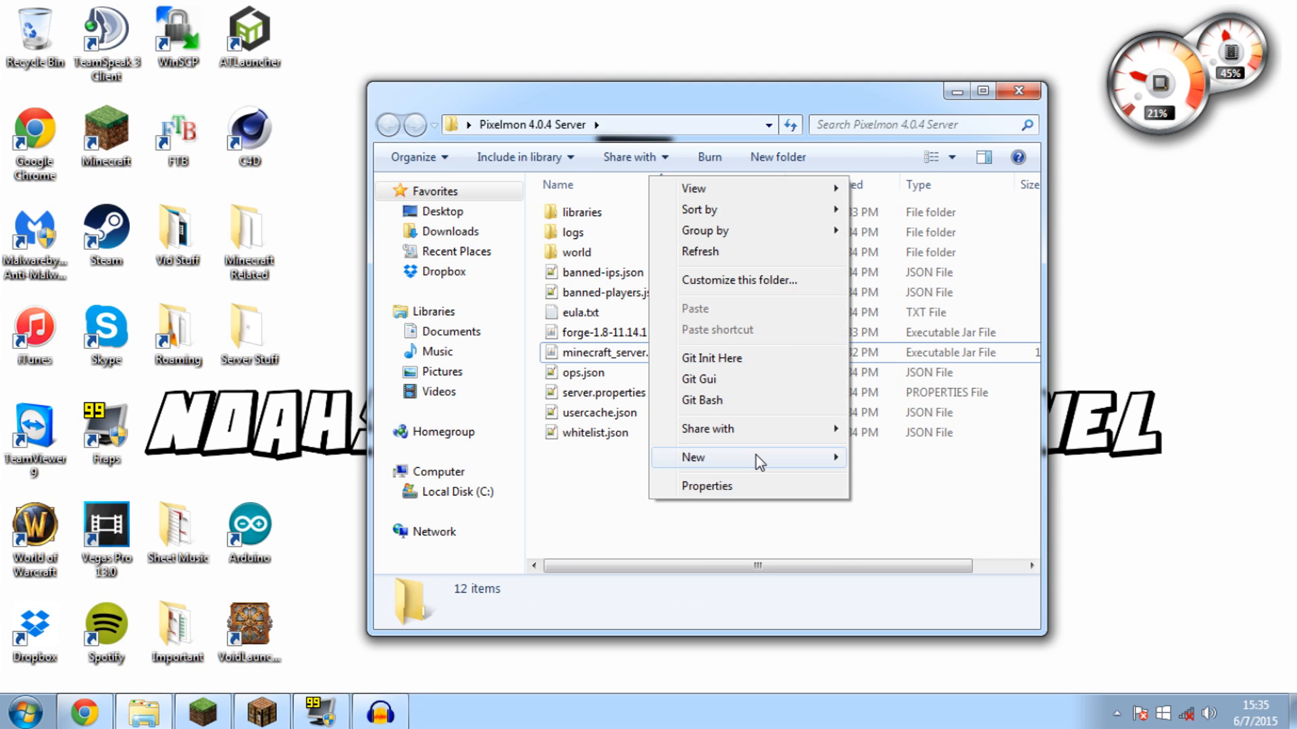
pyautogui.moveTo(759, 457)
pyautogui.write('Run.txt')
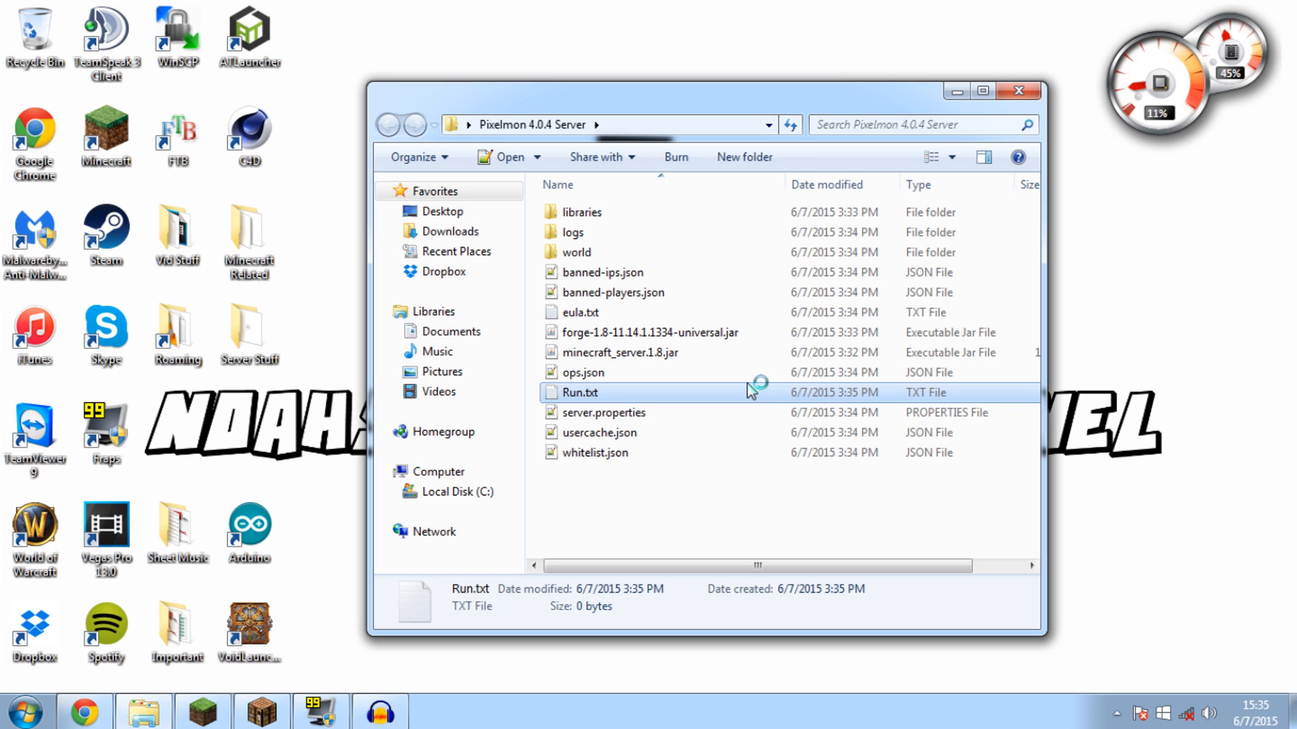
# Step: Open Run.txt and enter 'java -Xmx4096M -Xms4096M -jar forge-1.8-11.14.1.1334-universal.jar'
pyautogui.doubleClick(578, 392)
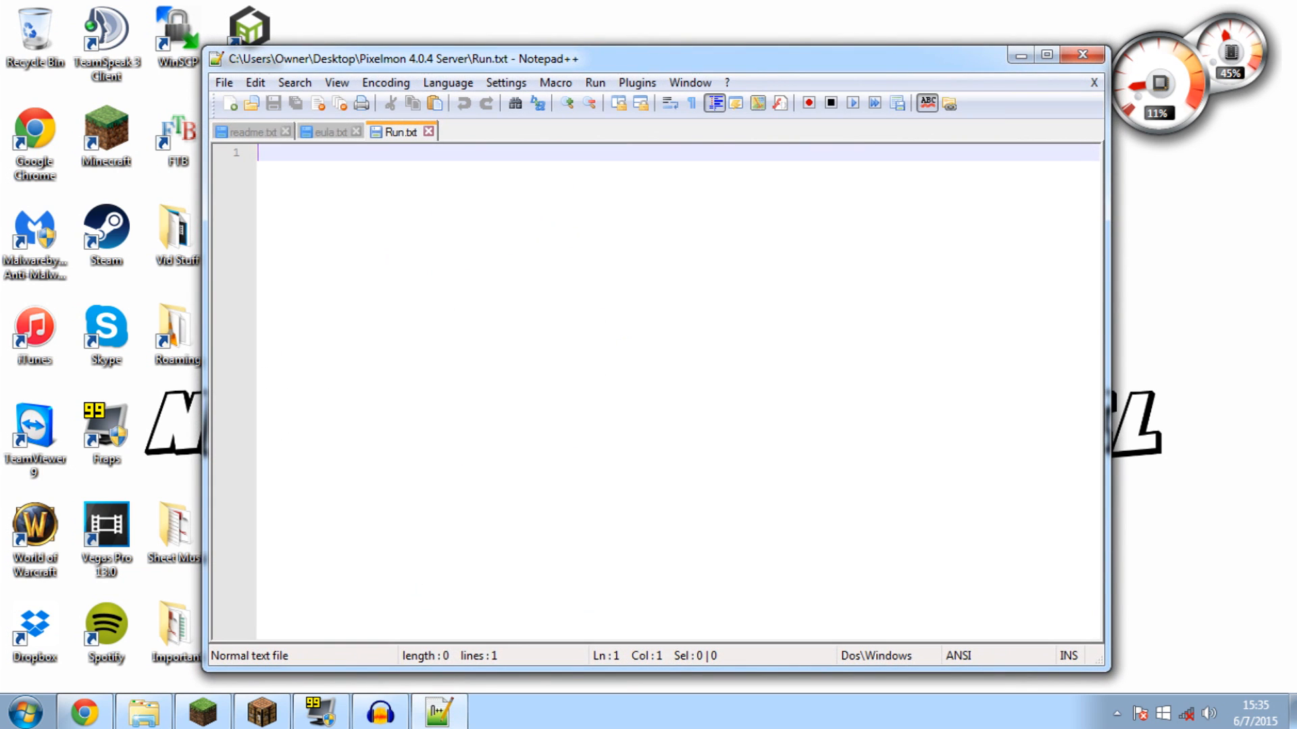
pyautogui.write('java -Xmx4096M -Xms4096M -jar forge-1.8-11.14.1.1334-universal.jar')
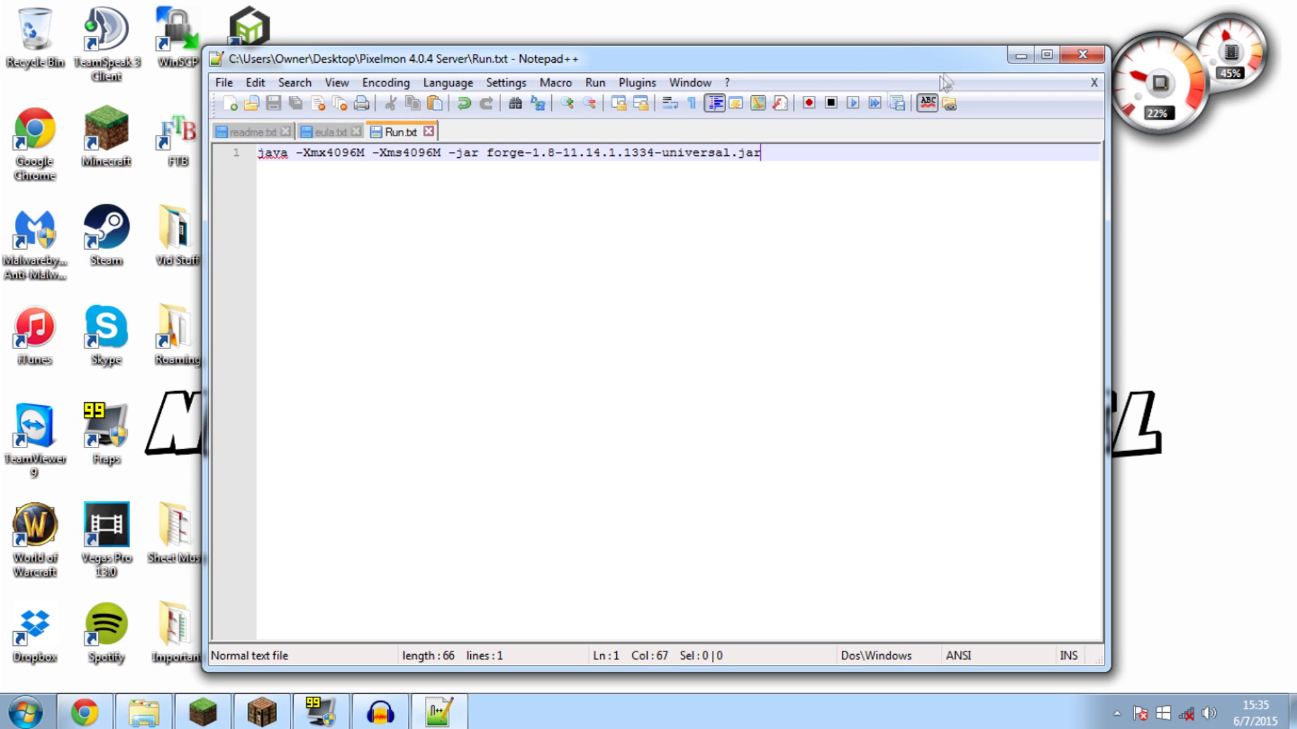
# Step: Save the launch script as Run.bat with Save as type set to All types (*.*)
pyautogui.click(224, 82)
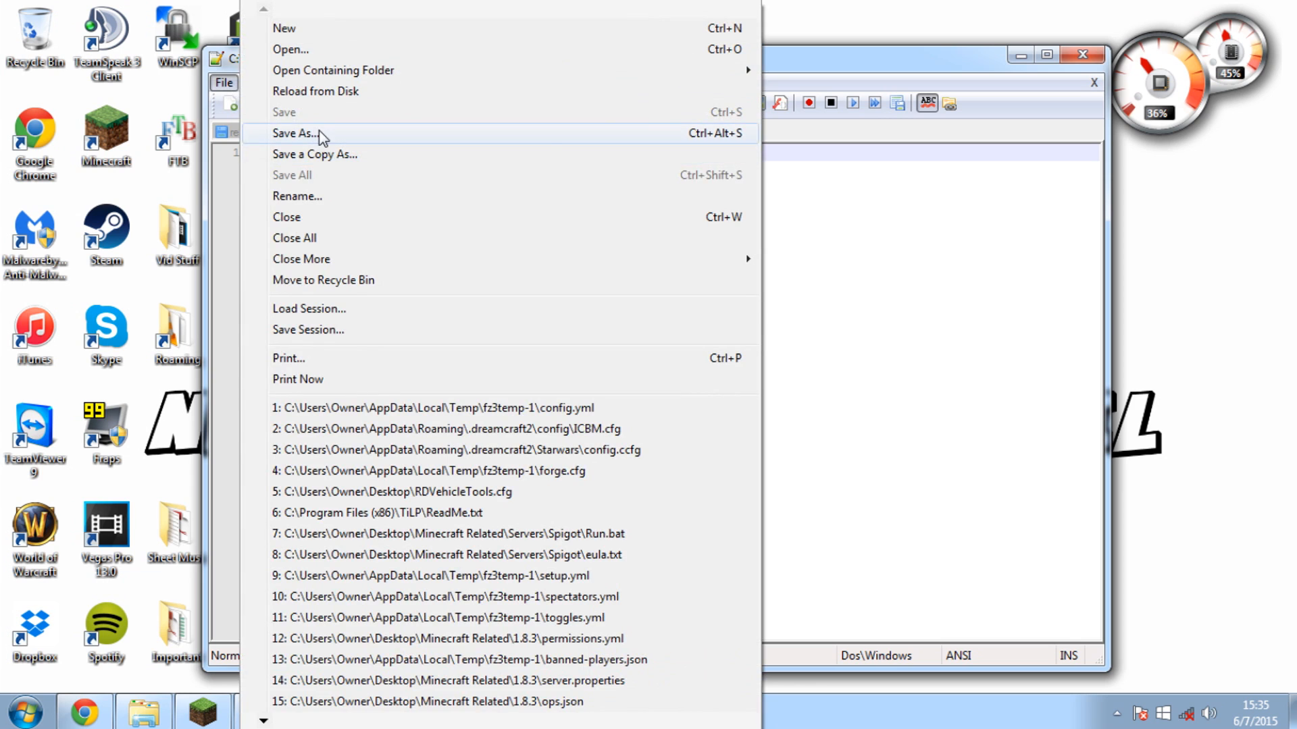
pyautogui.click(293, 133)
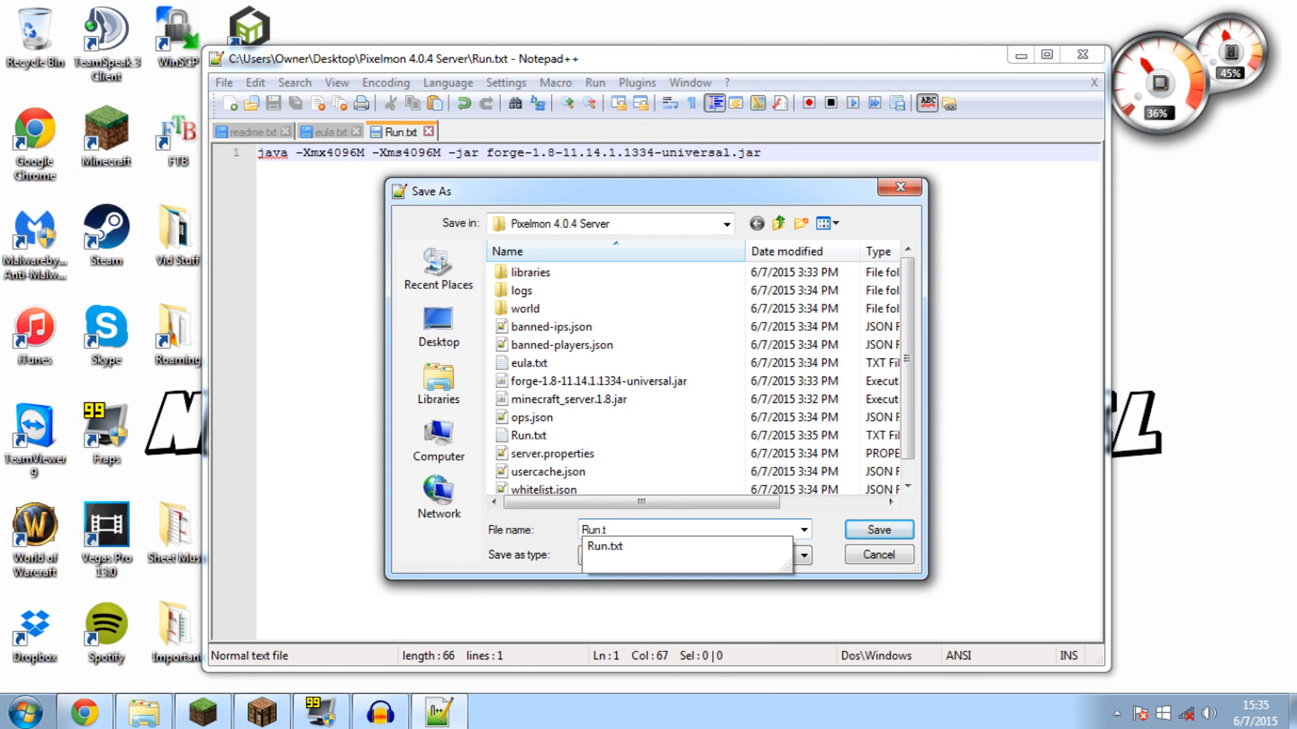
pyautogui.write('Run.bat')
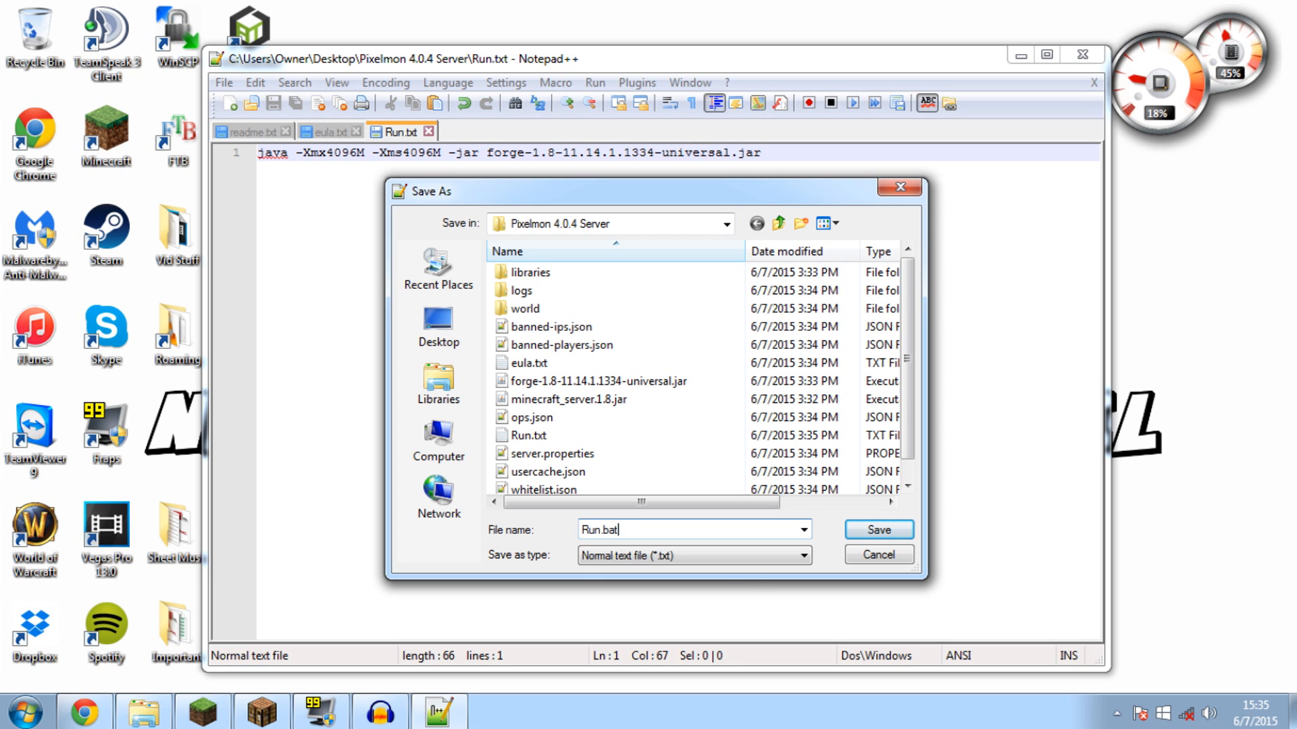
pyautogui.click(802, 555)
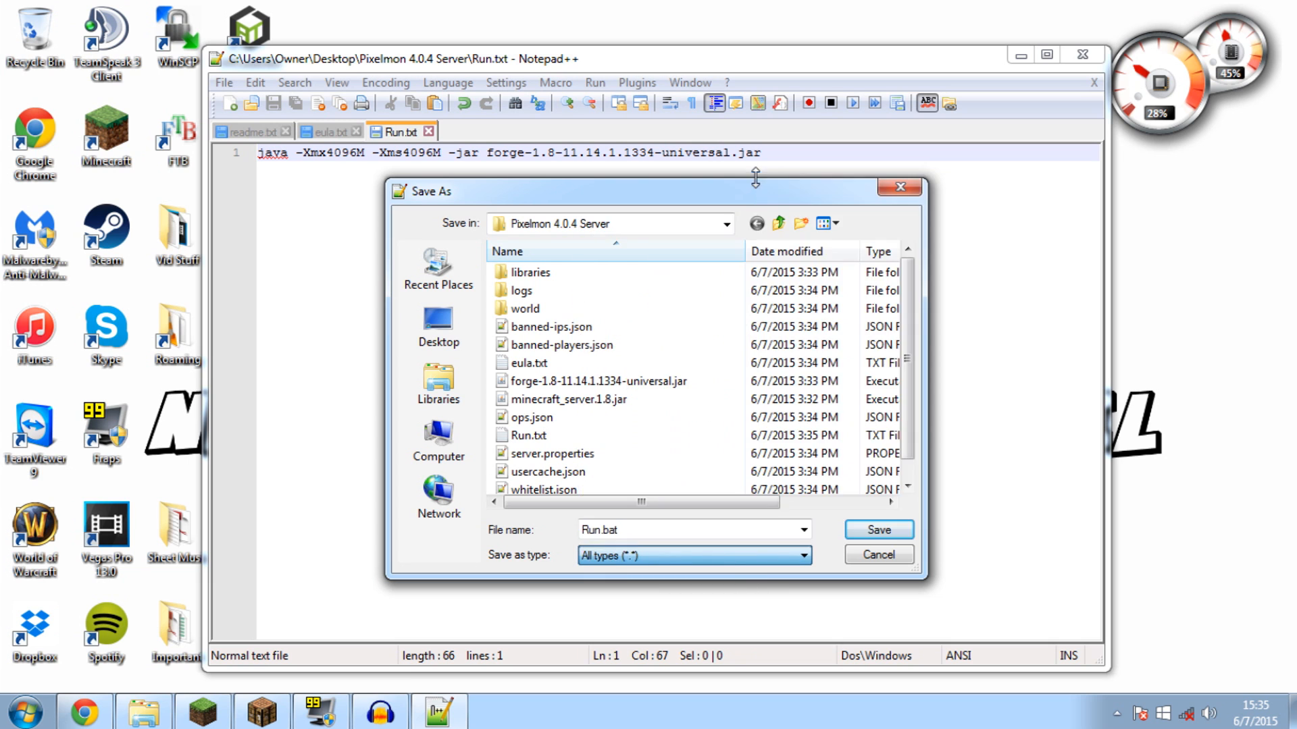
pyautogui.click(877, 530)
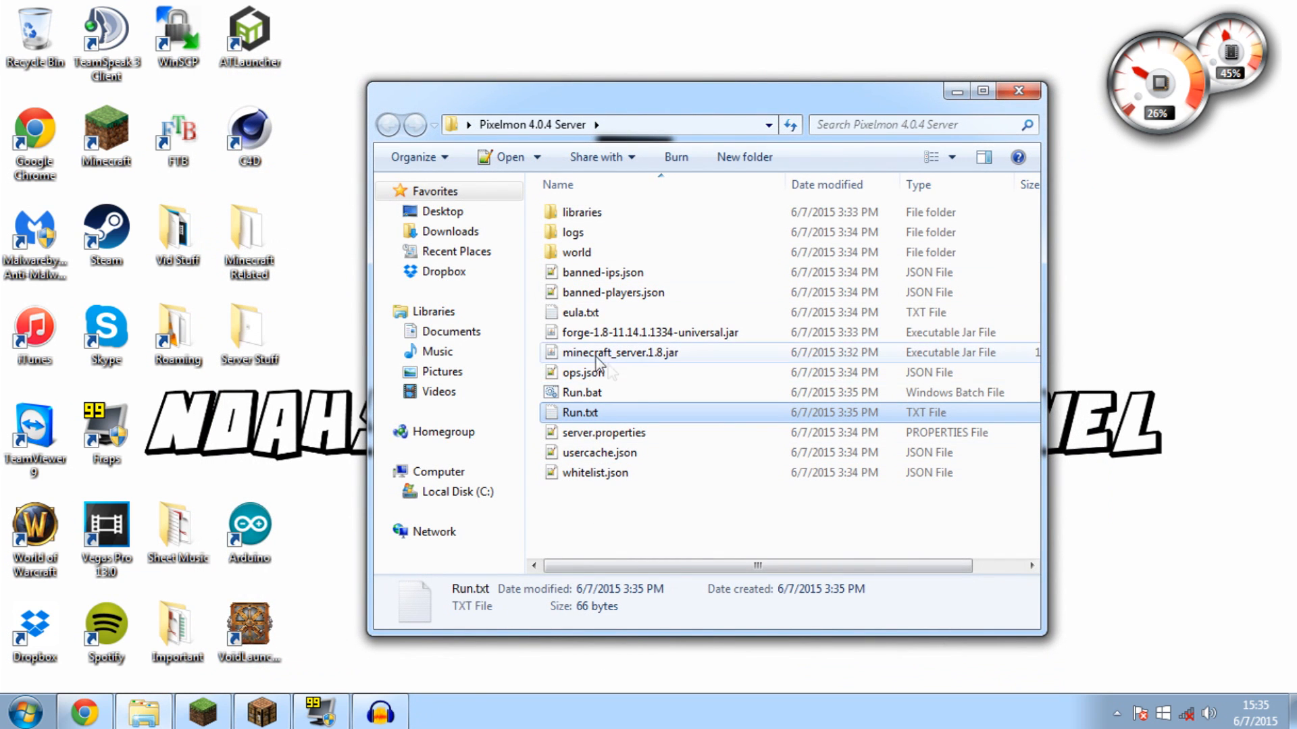
# Step: Start the Forge server from Run.bat, wait for Done, then enter stop
pyautogui.doubleClick(581, 393)
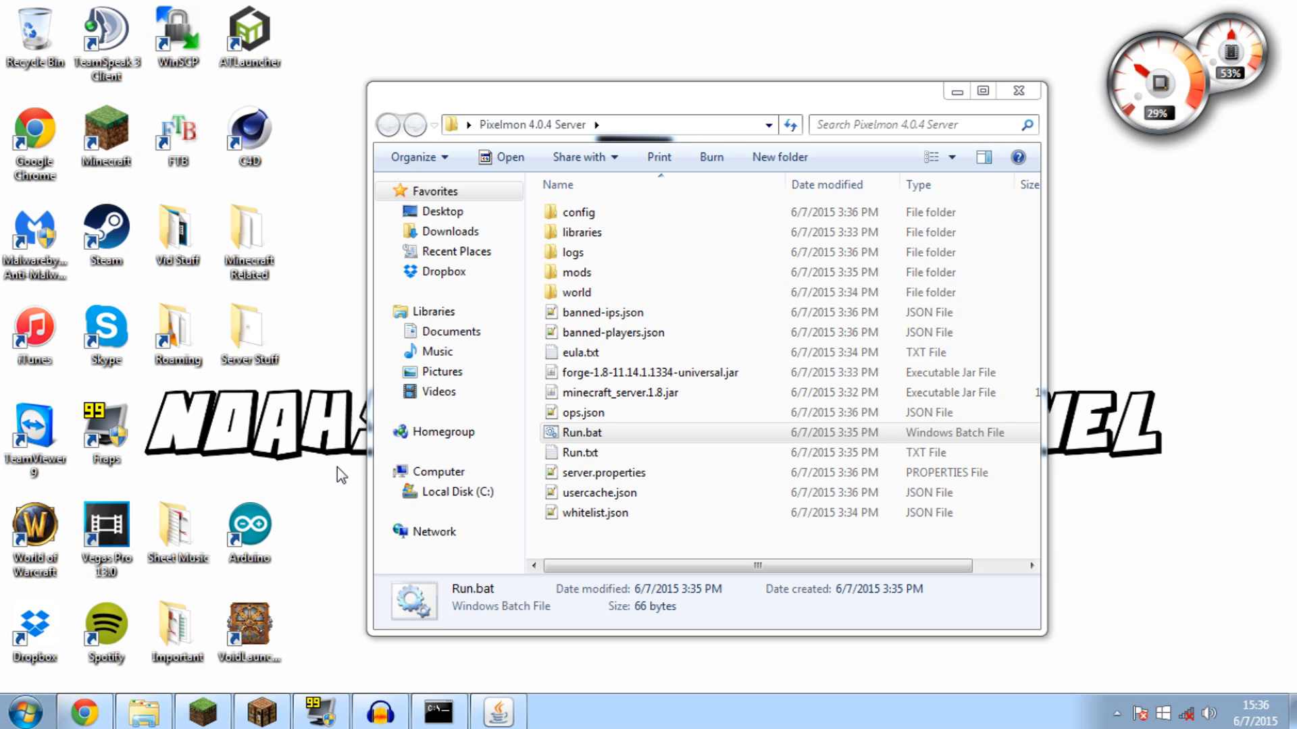
pyautogui.doubleClick(580, 432)
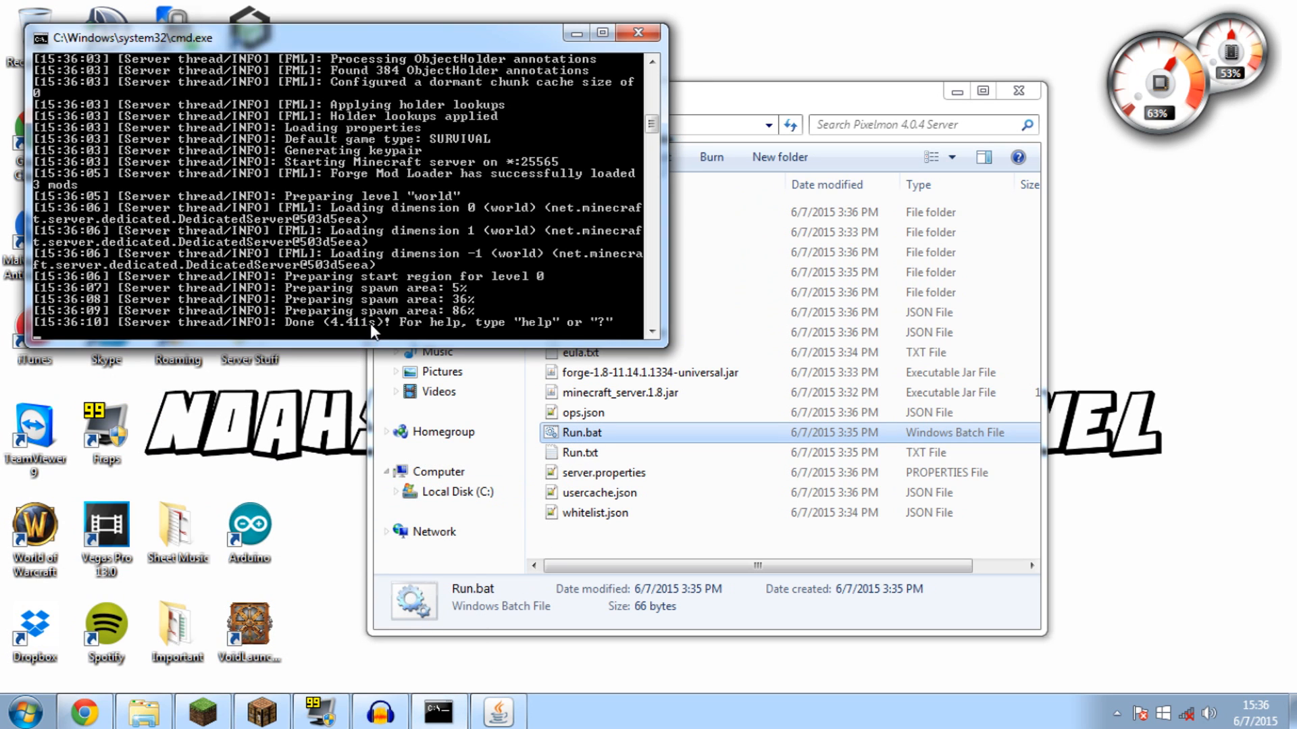
pyautogui.write('stop')
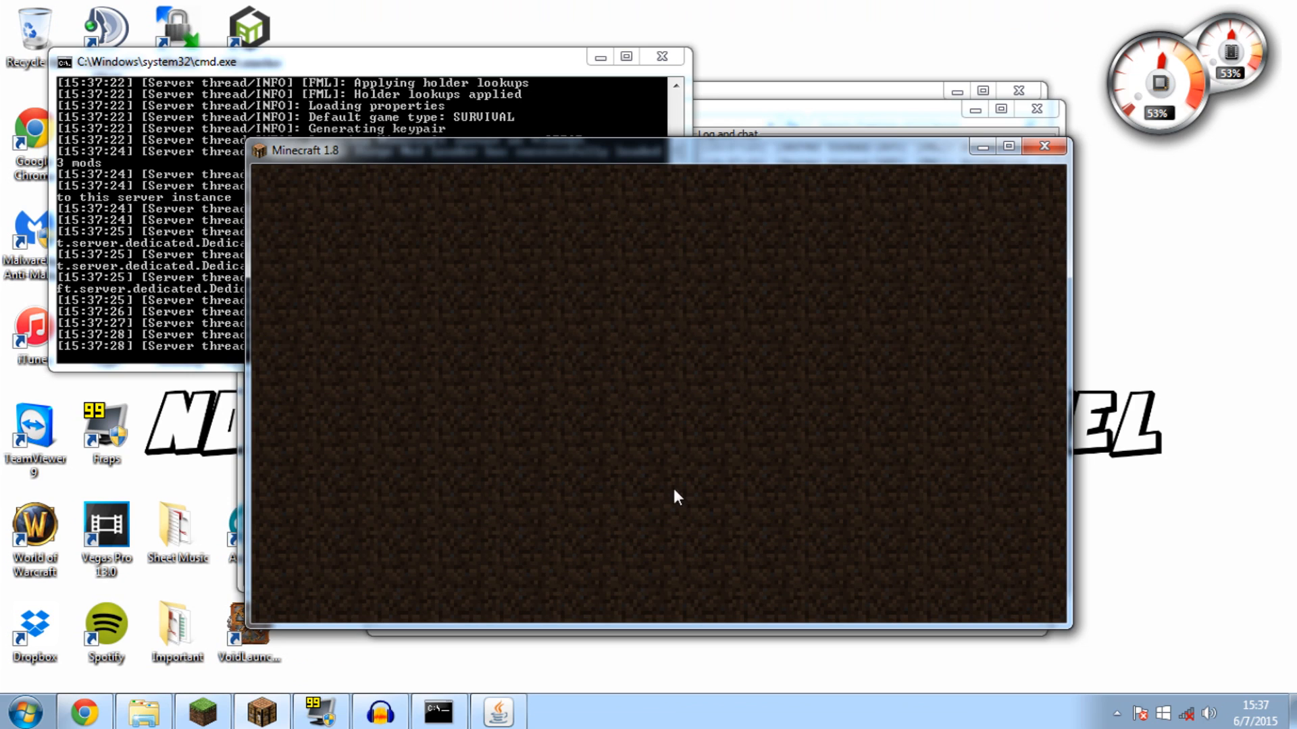
pyautogui.moveTo(640, 446)
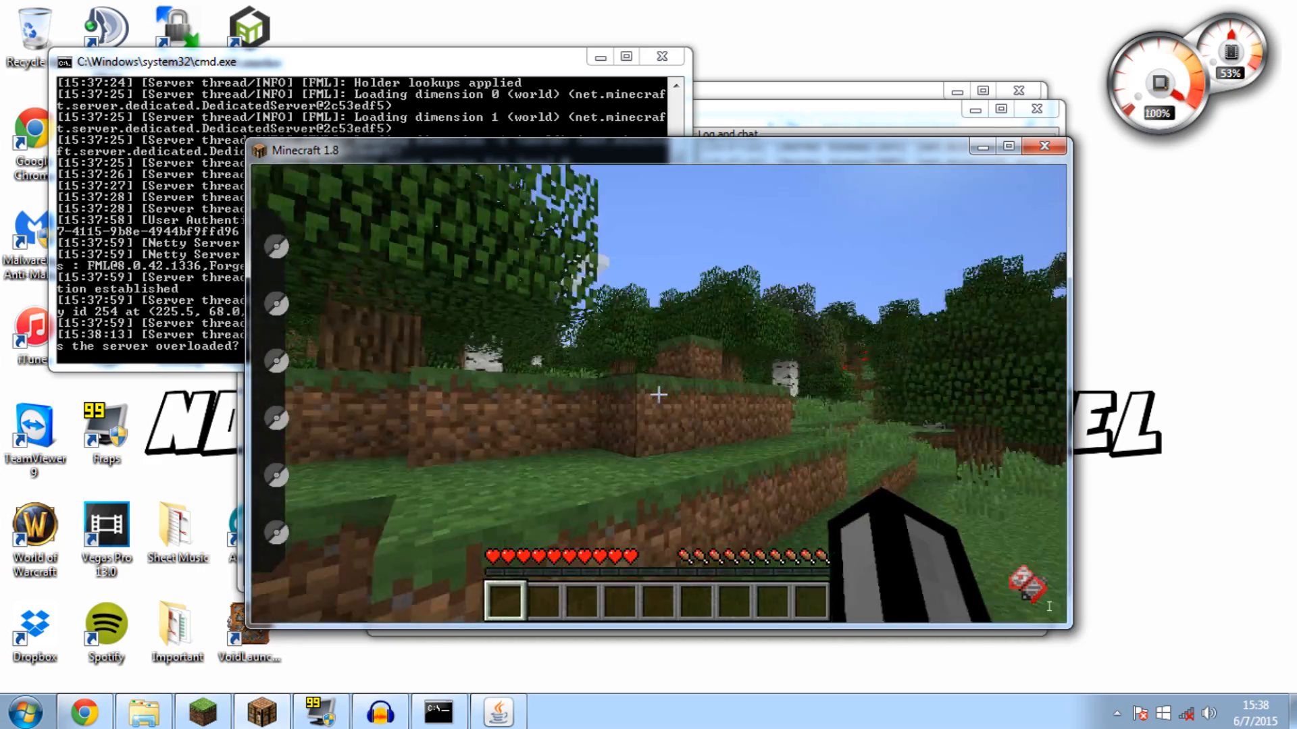
# Step: Disconnect from the server in Minecraft and bring the server folder window forward
pyautogui.press('Escape')
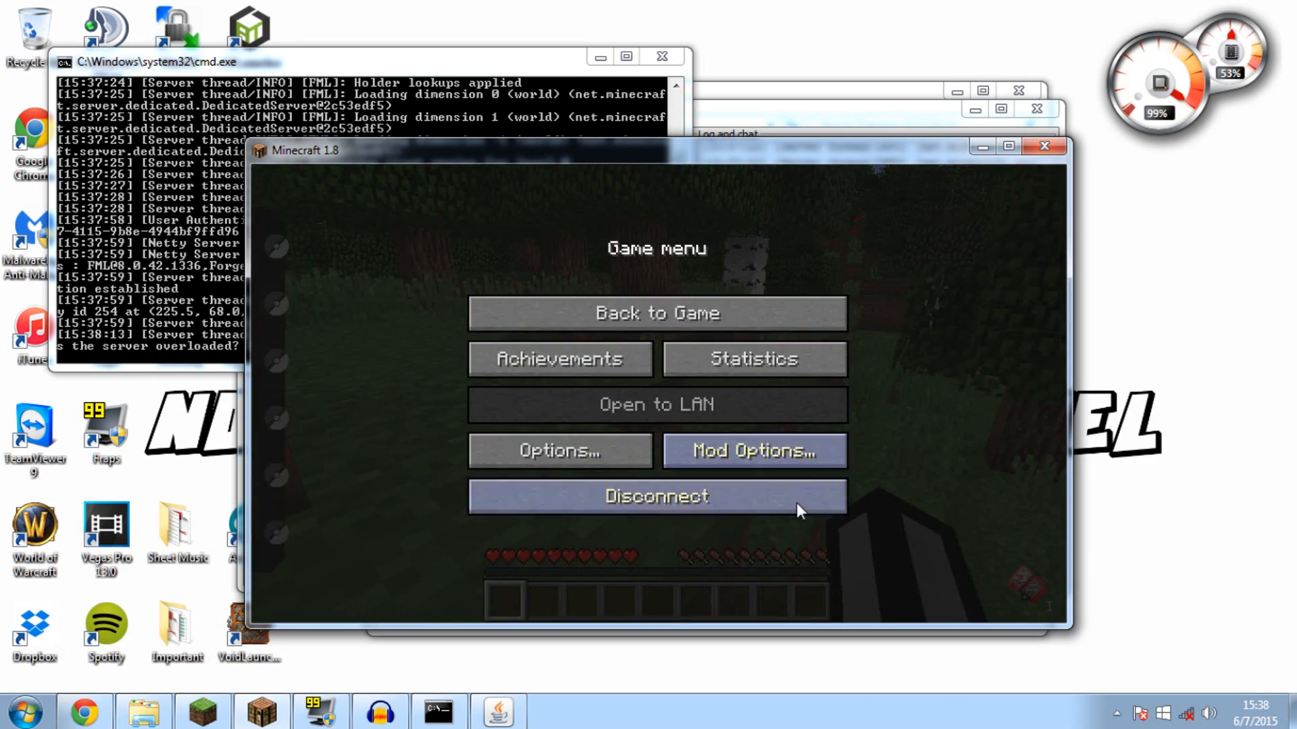
pyautogui.click(656, 497)
pyautogui.write('stop')
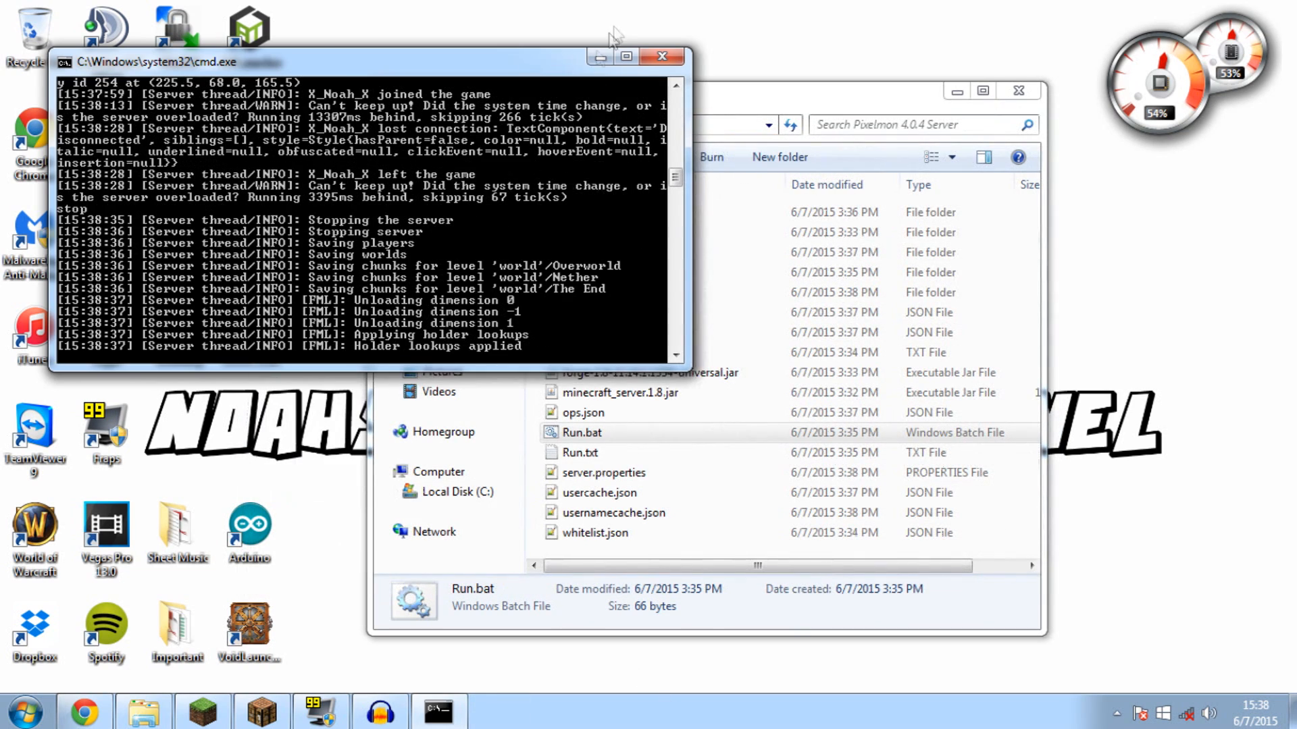
pyautogui.click(661, 56)
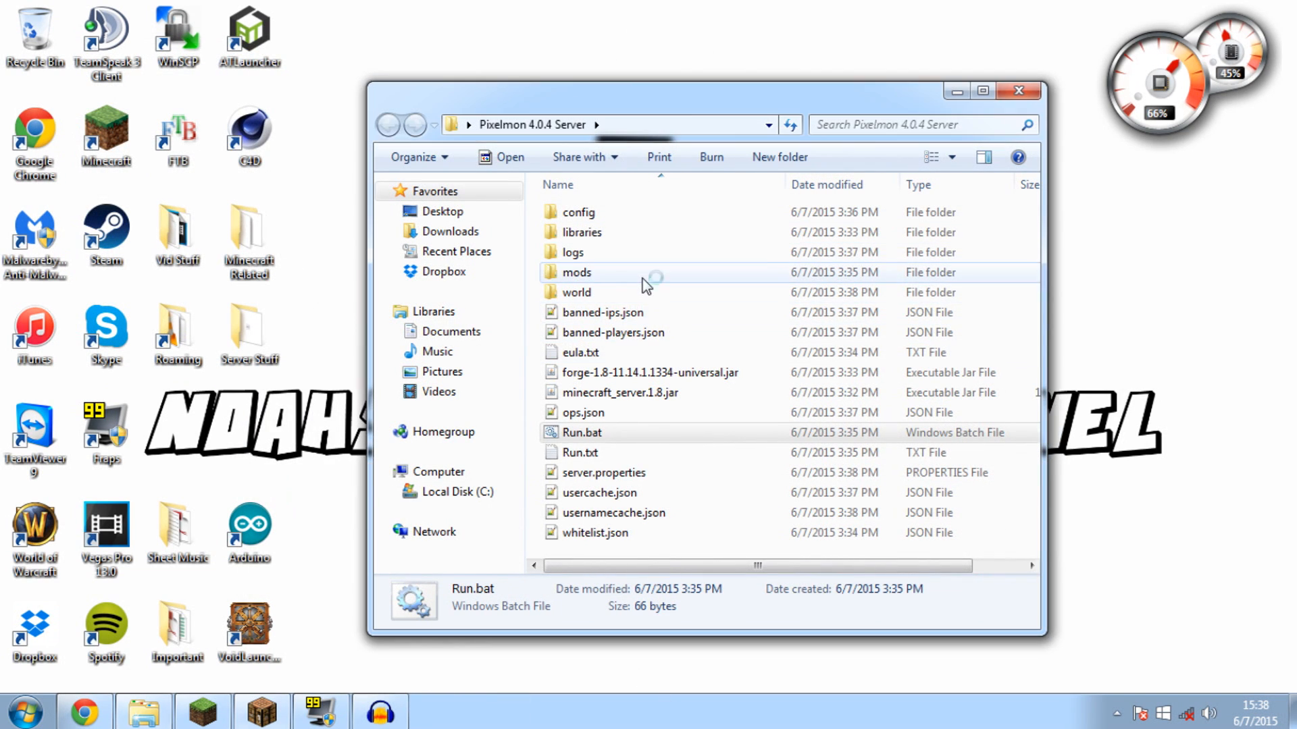
# Step: Open the mods folder and scroll pixelmonmod.com downloads to the 4.0.4 for 1.8 listing
pyautogui.doubleClick(576, 272)
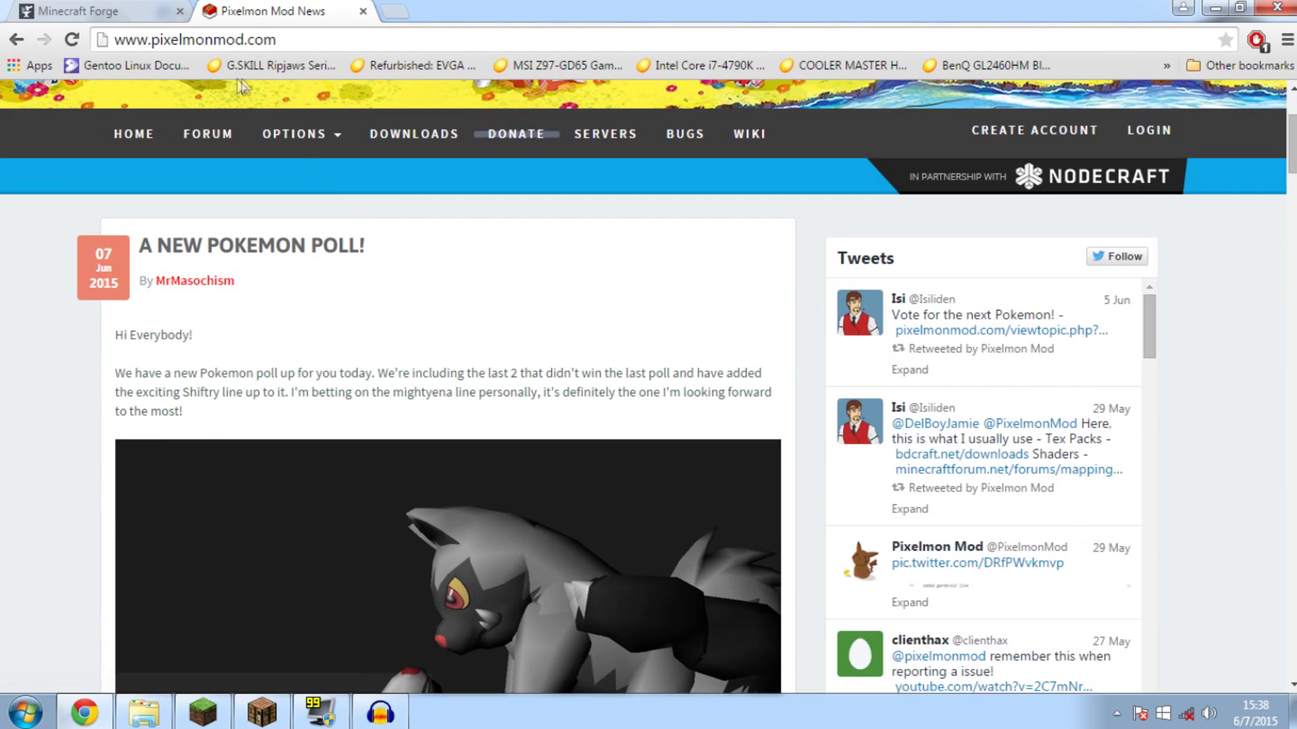
pyautogui.click(414, 134)
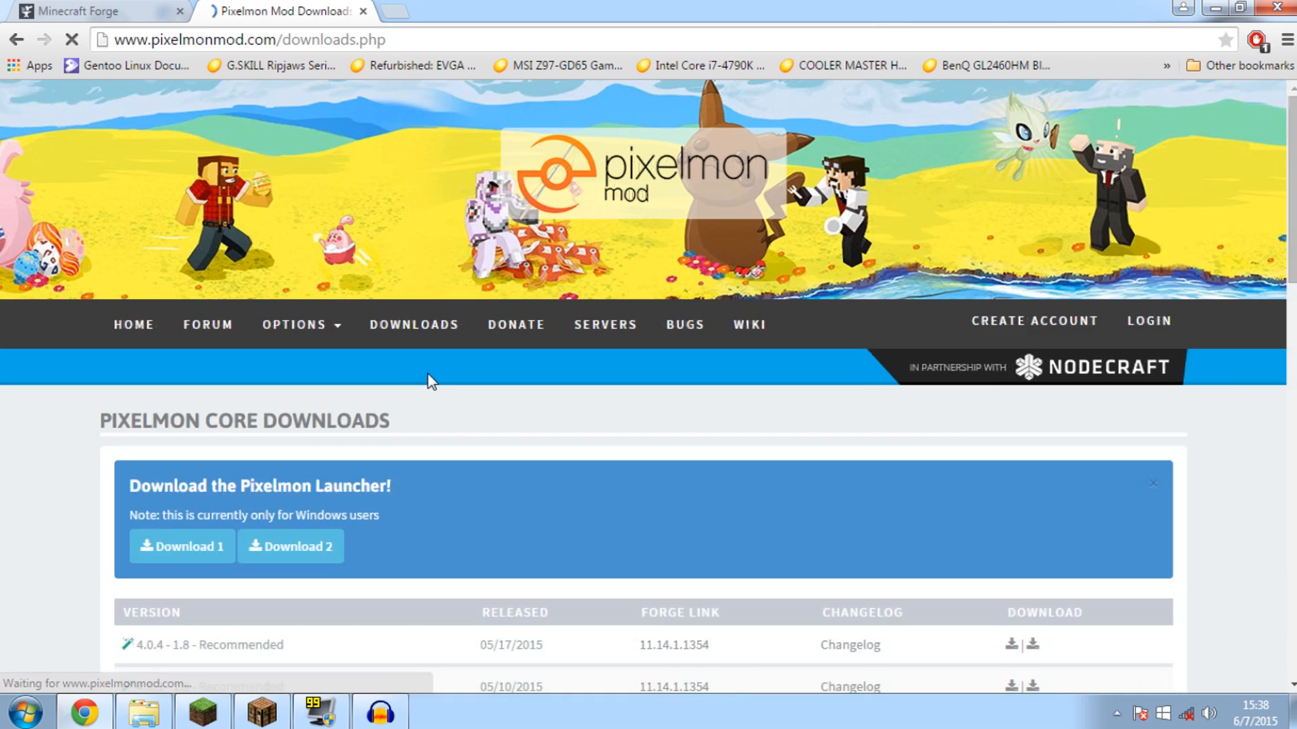
pyautogui.scroll(-3)
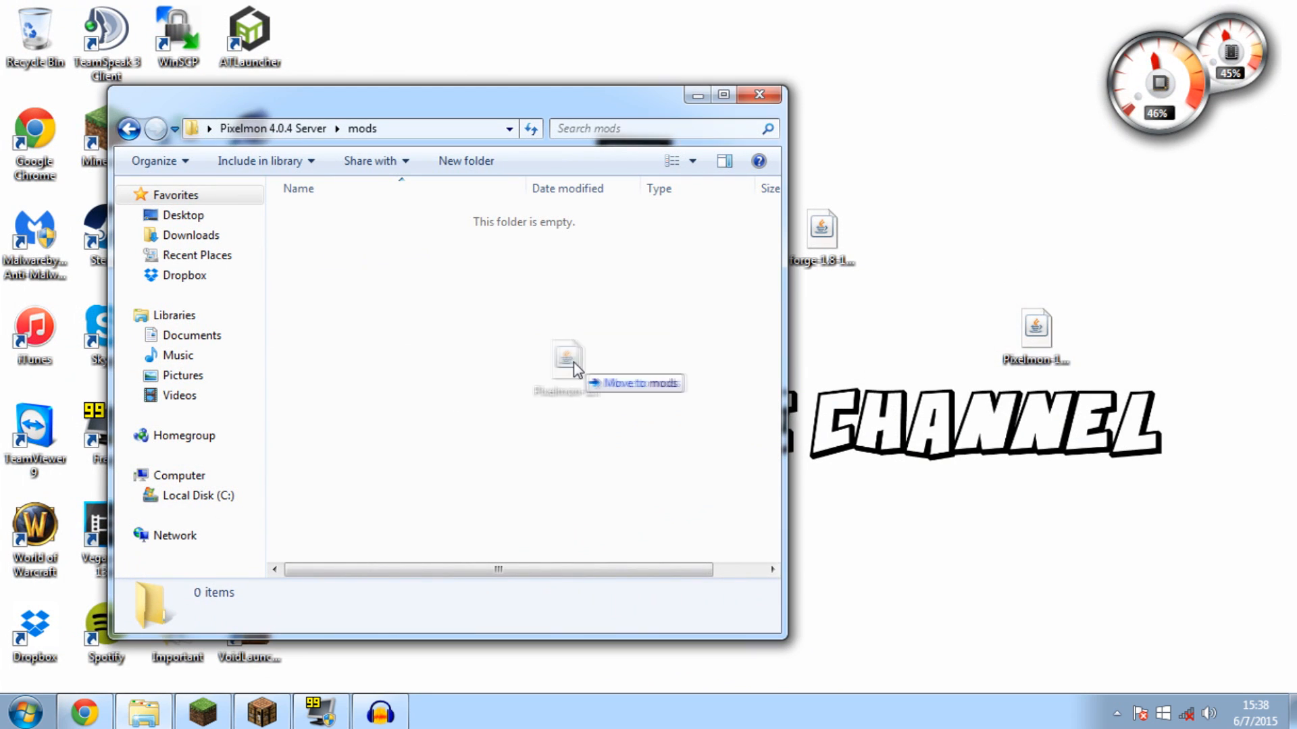
# Step: Go back to the server folder and relaunch the server with Run.bat
pyautogui.click(132, 128)
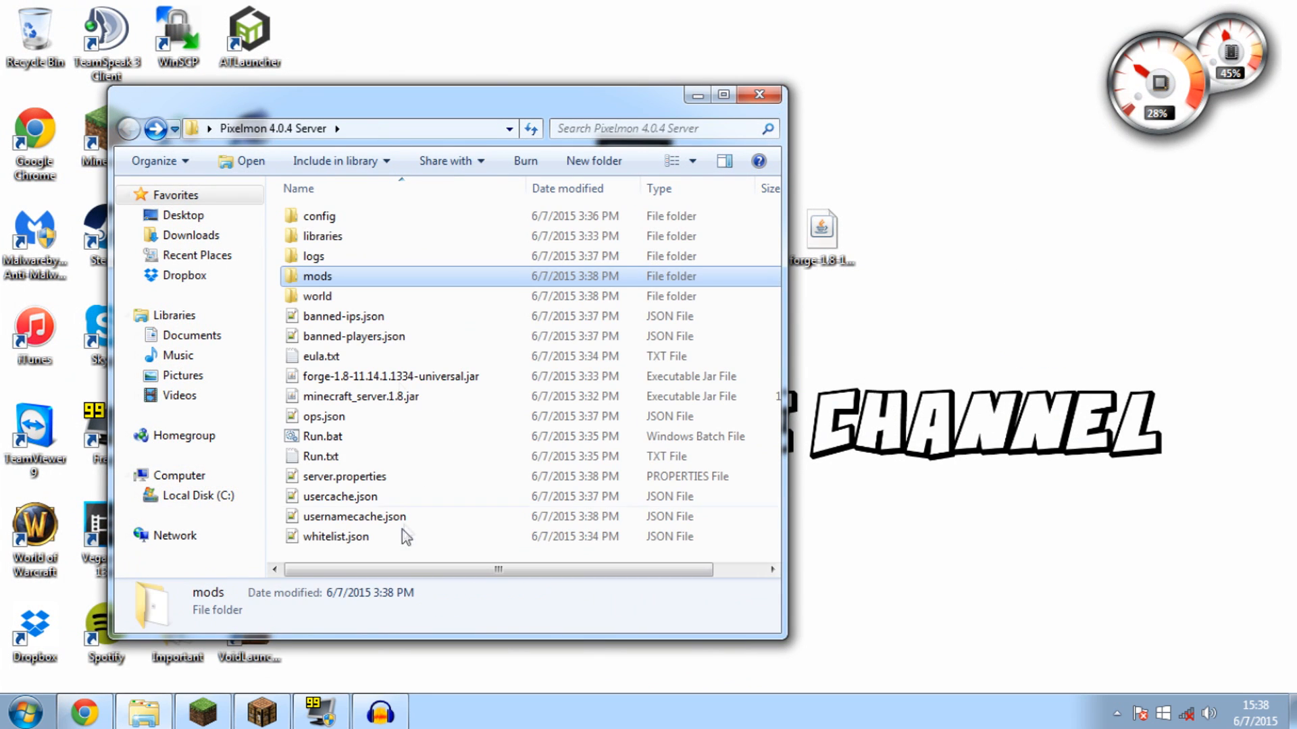
pyautogui.doubleClick(323, 436)
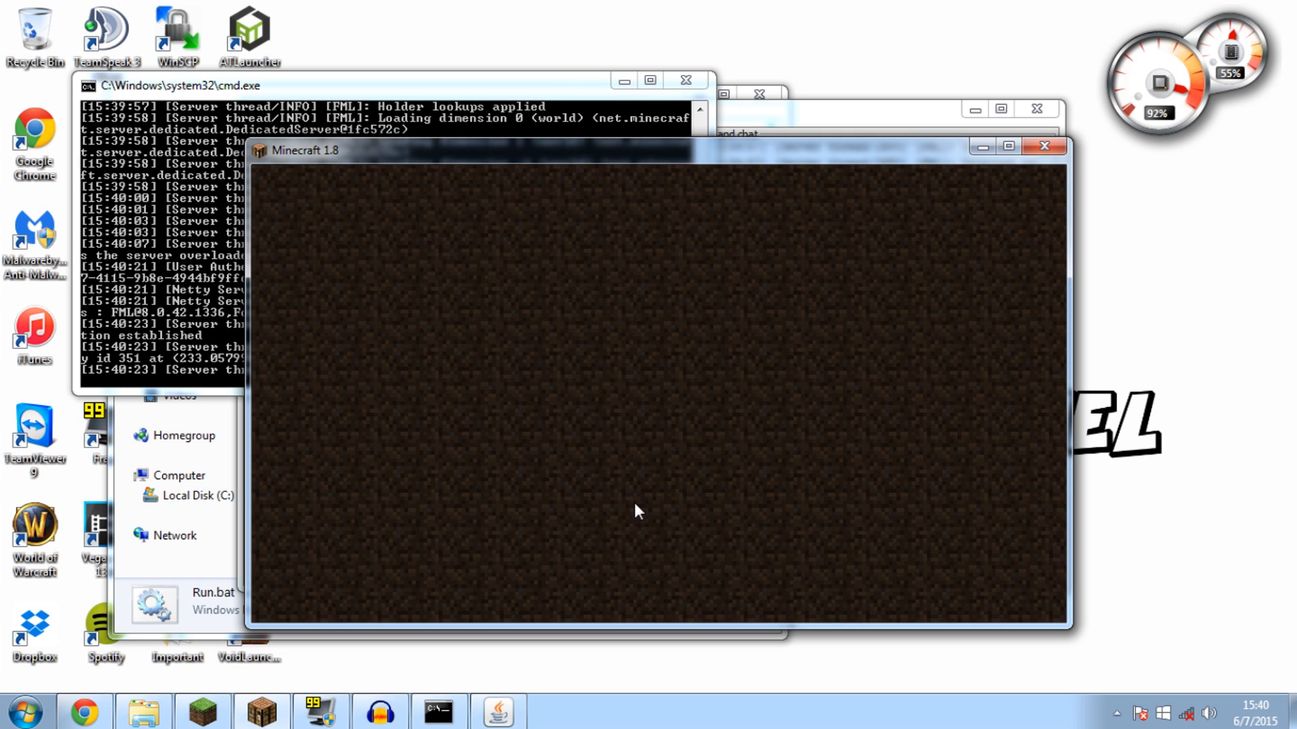
pyautogui.moveTo(661, 403)
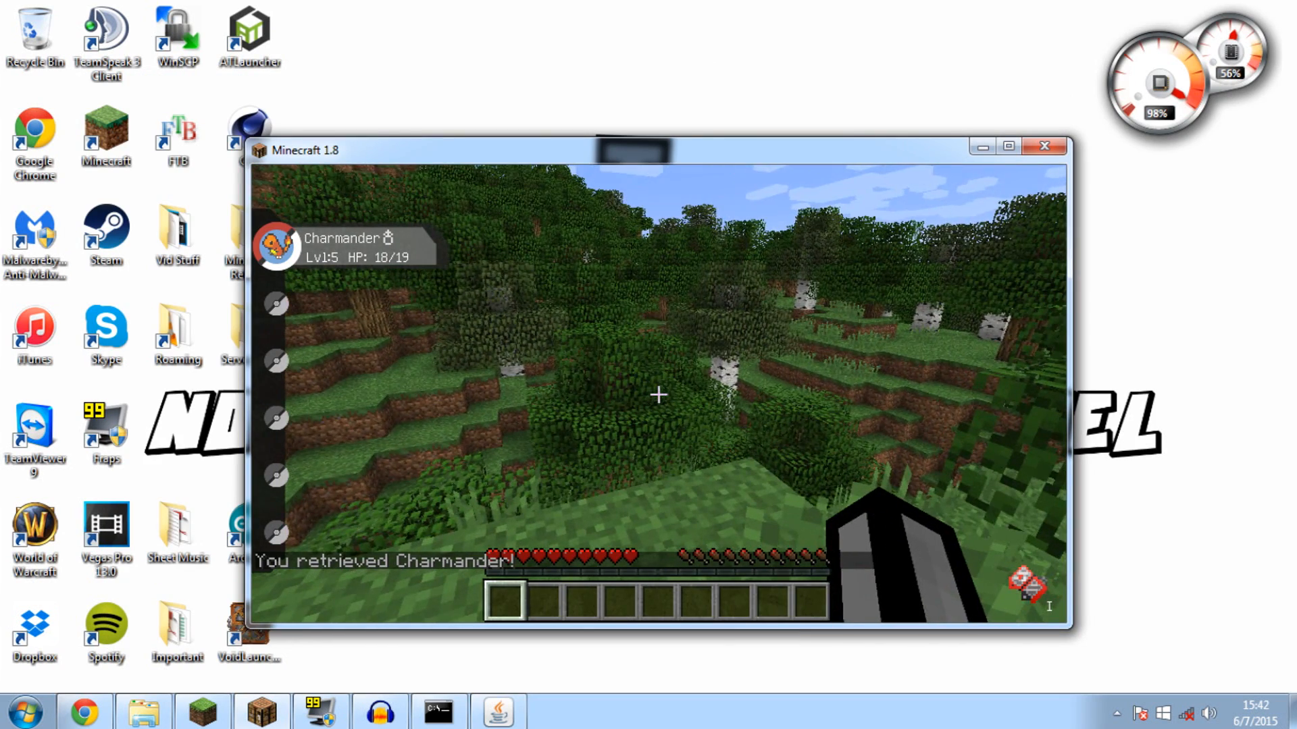
pyautogui.moveTo(656, 395)
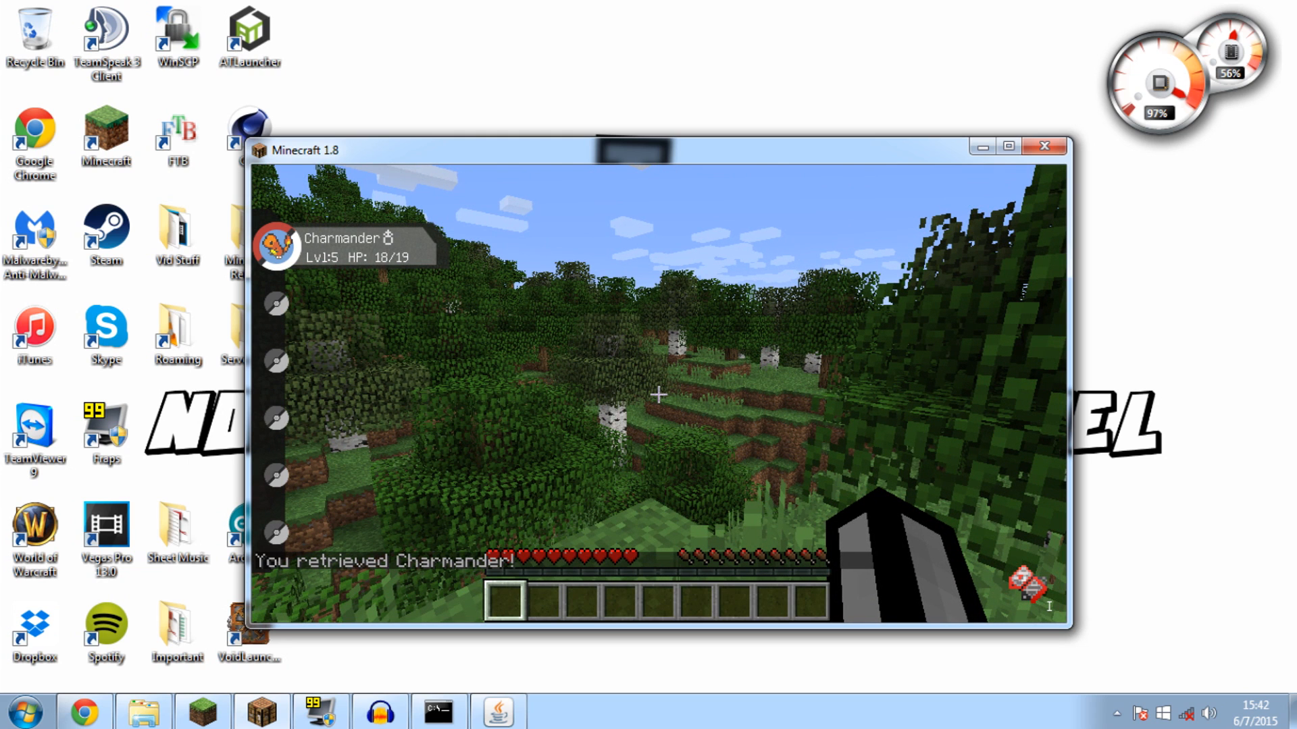
# Step: Pause Minecraft with Esc to bring up the Game menu, Charmander in the party
pyautogui.press('Escape')
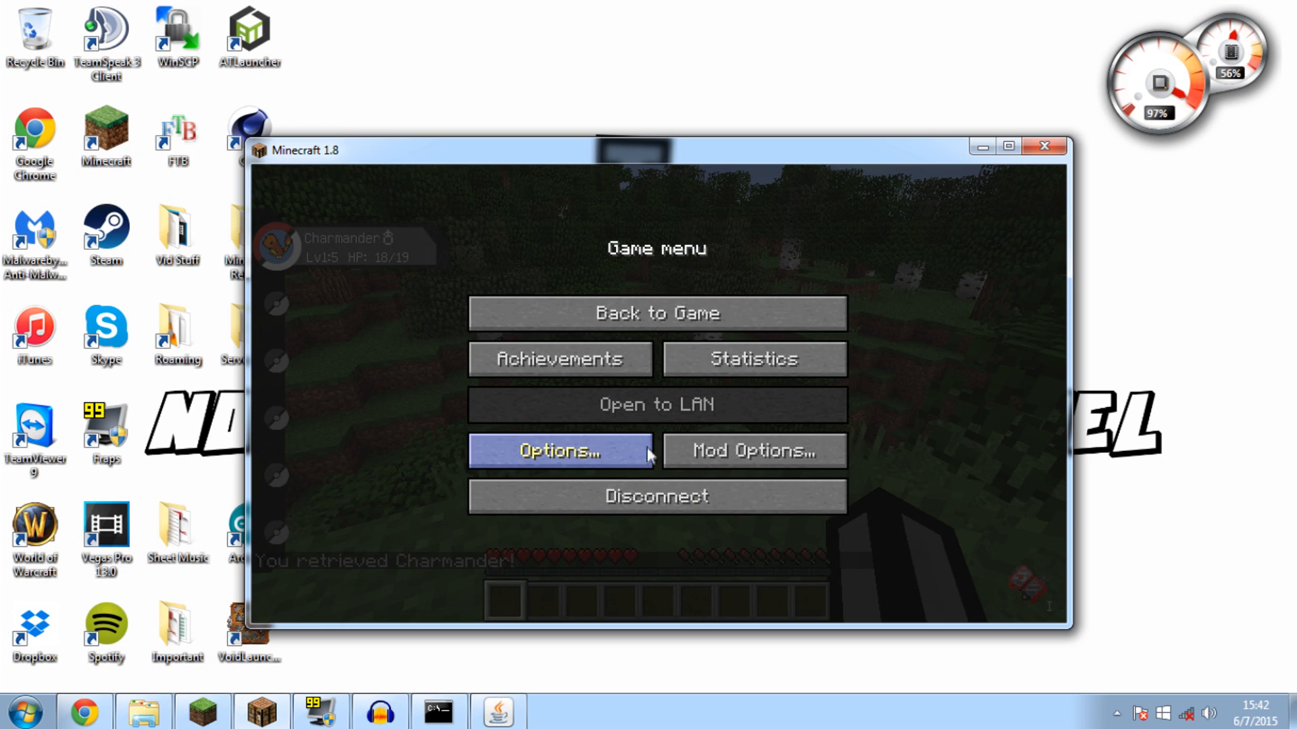